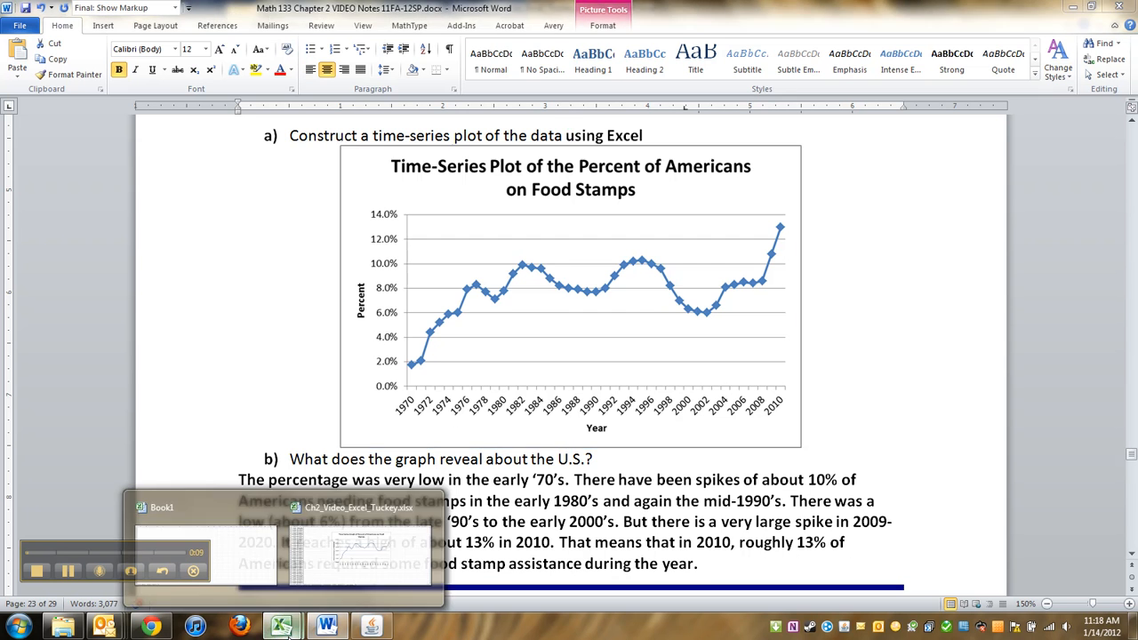
Step: Bring the Excel workbook with the food stamps graph to the front
left_click(282, 625)
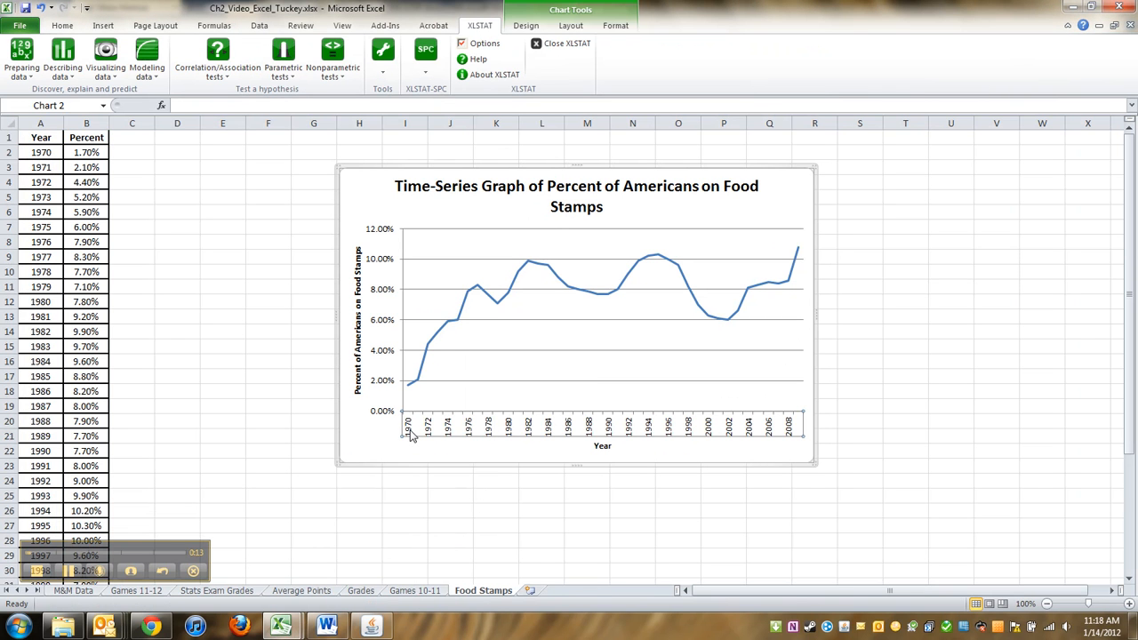
right_click(411, 434)
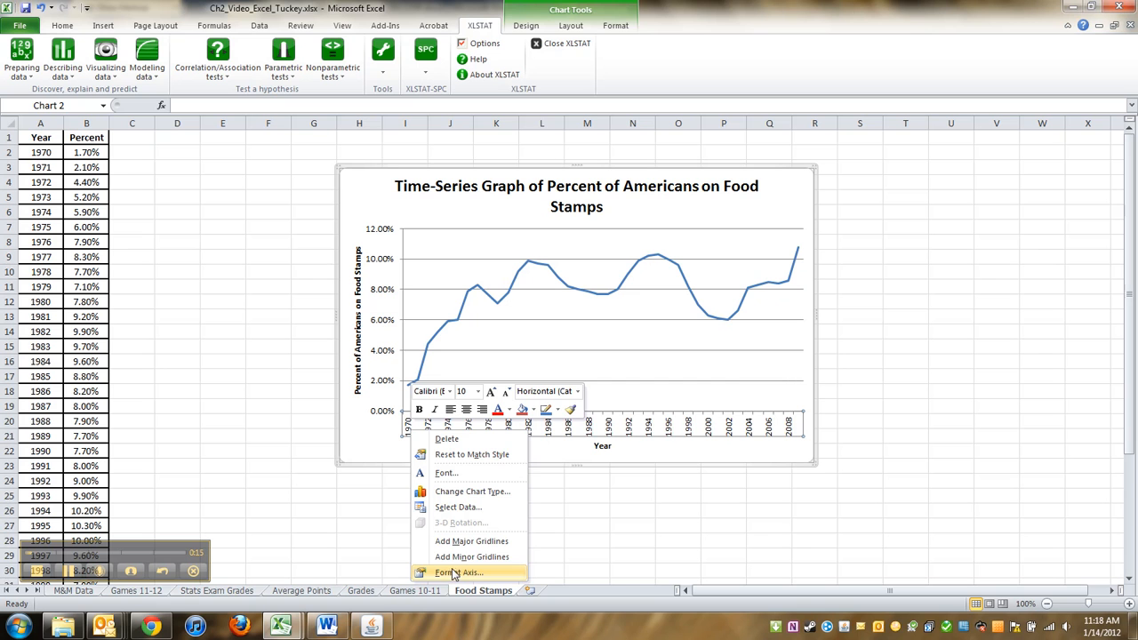
left_click(459, 572)
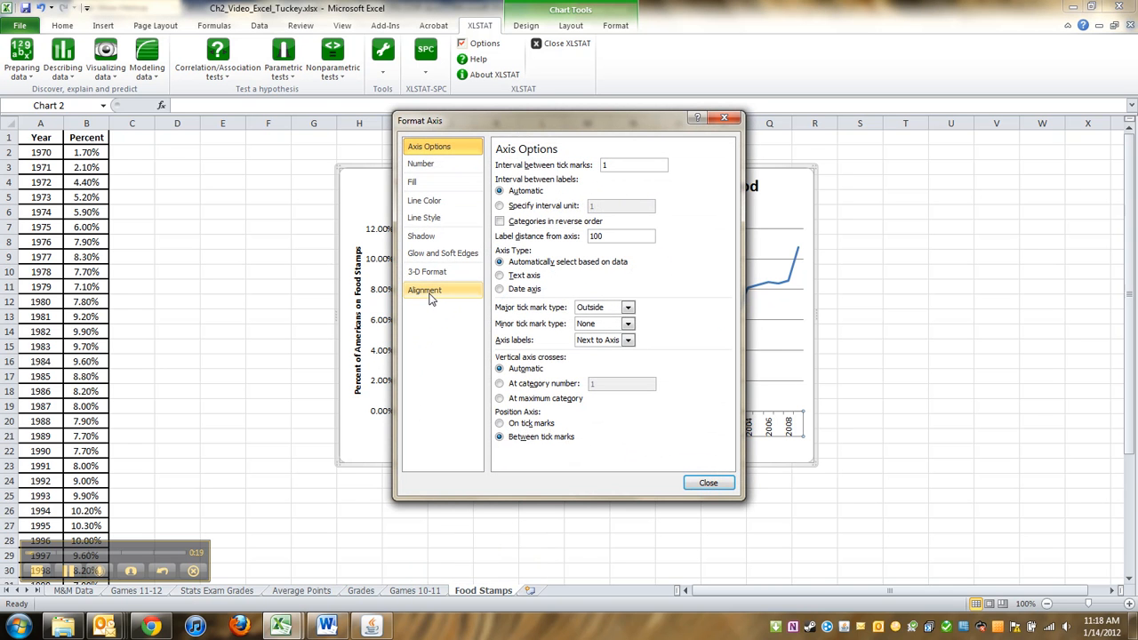
left_click(423, 290)
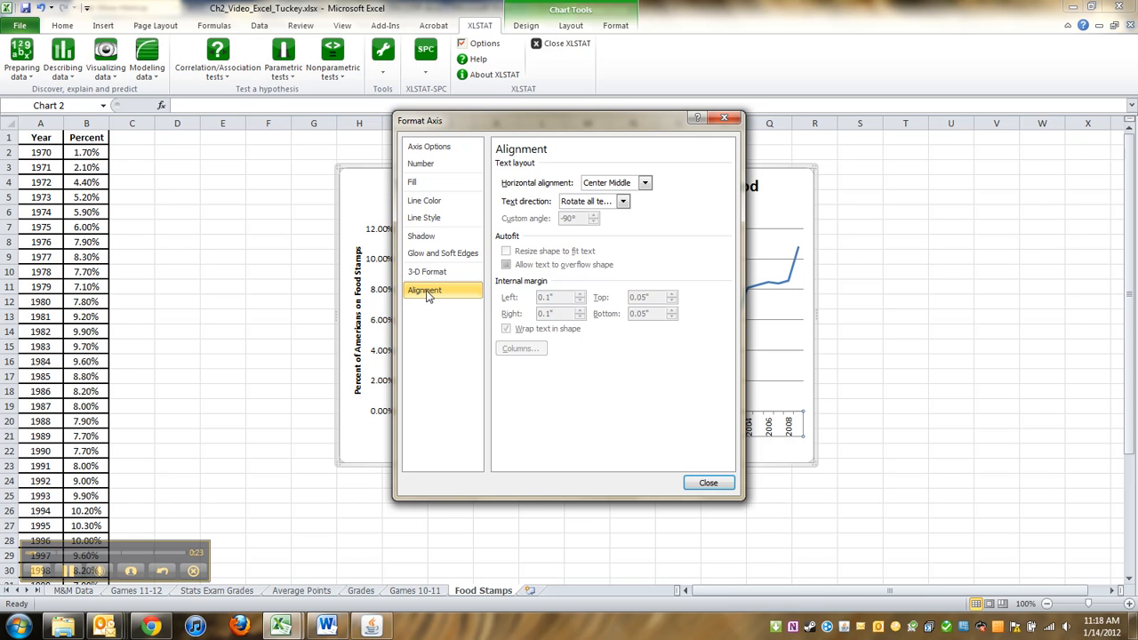
left_click(622, 201)
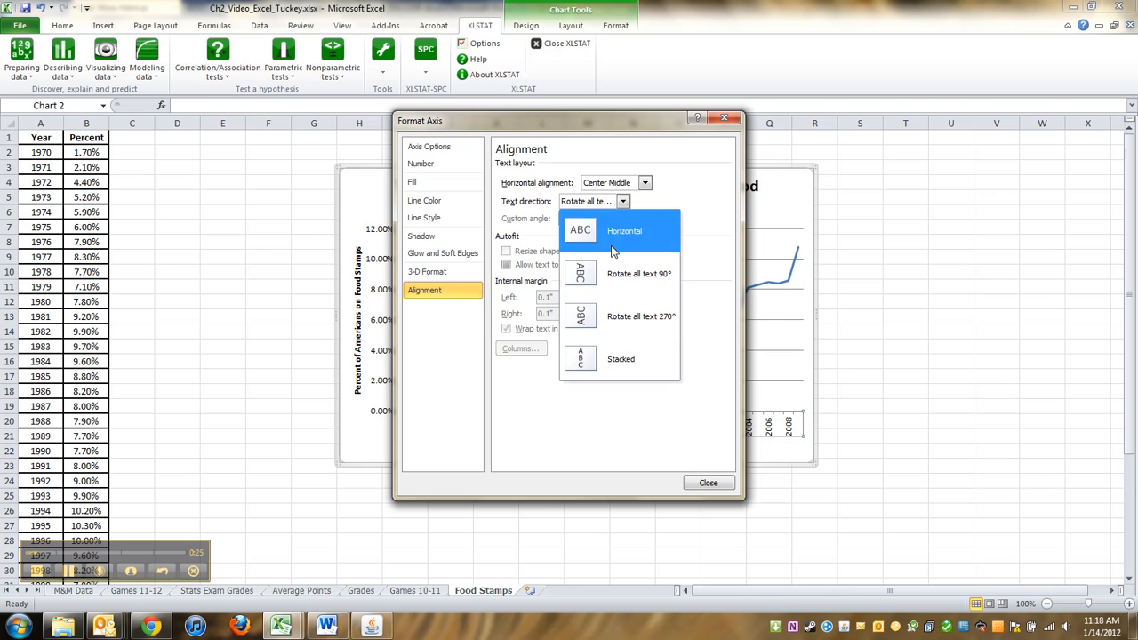
left_click(624, 231)
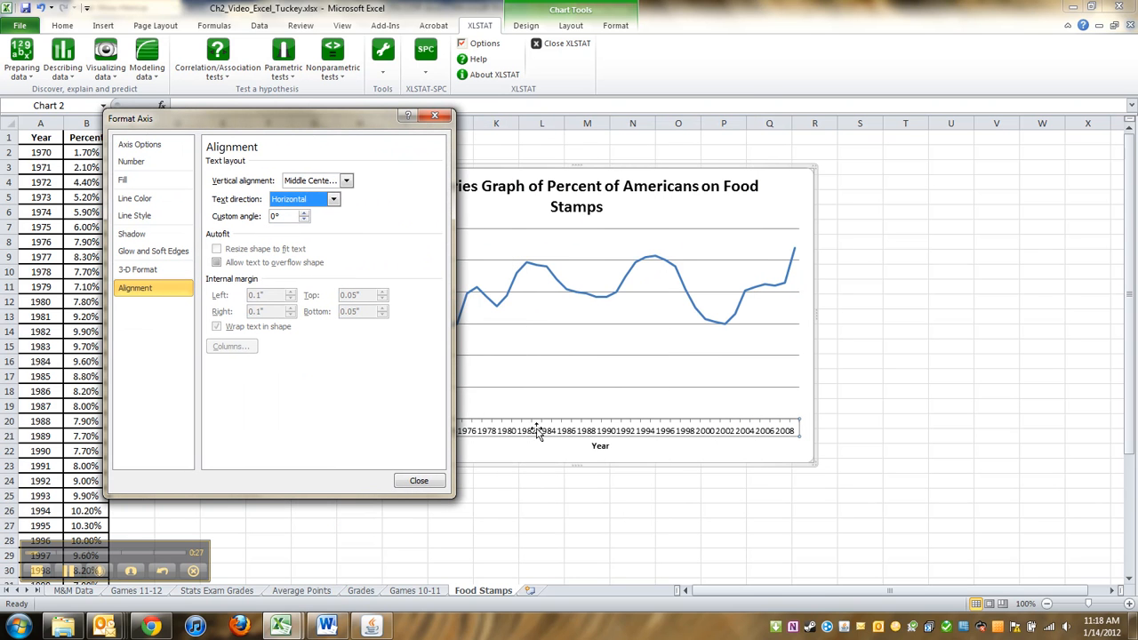
mouse_move(775, 434)
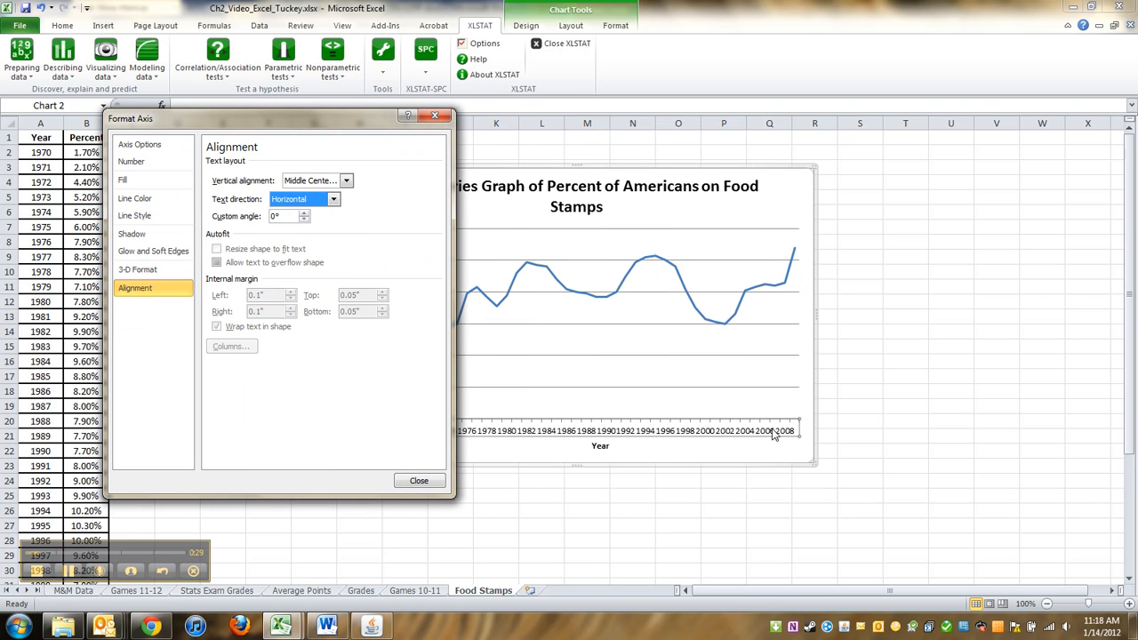
left_click(334, 199)
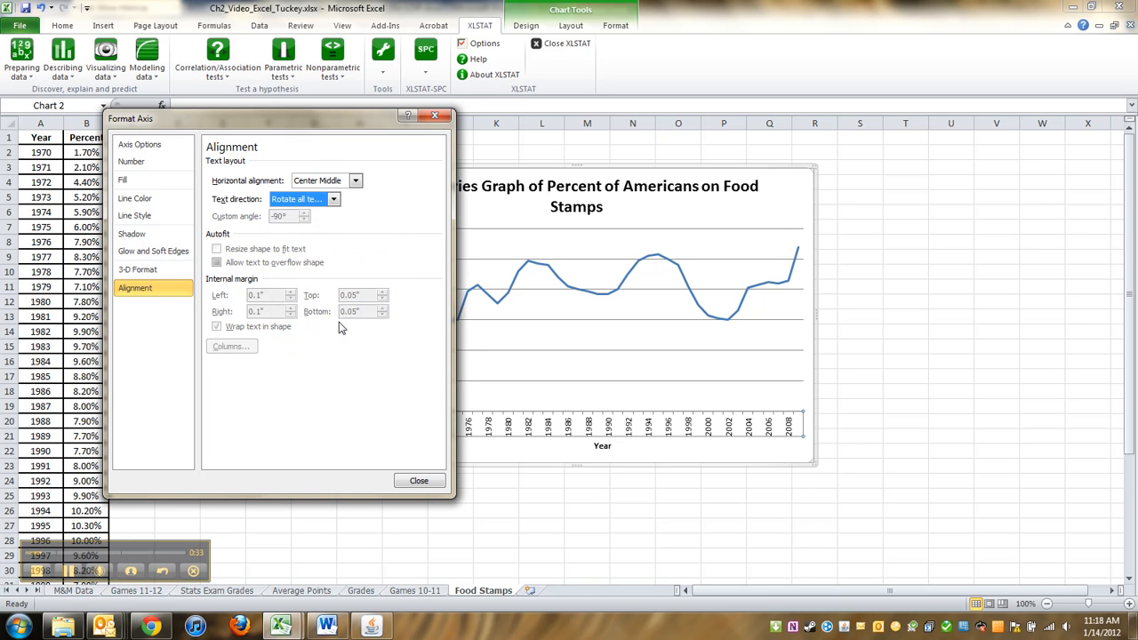
left_click(420, 480)
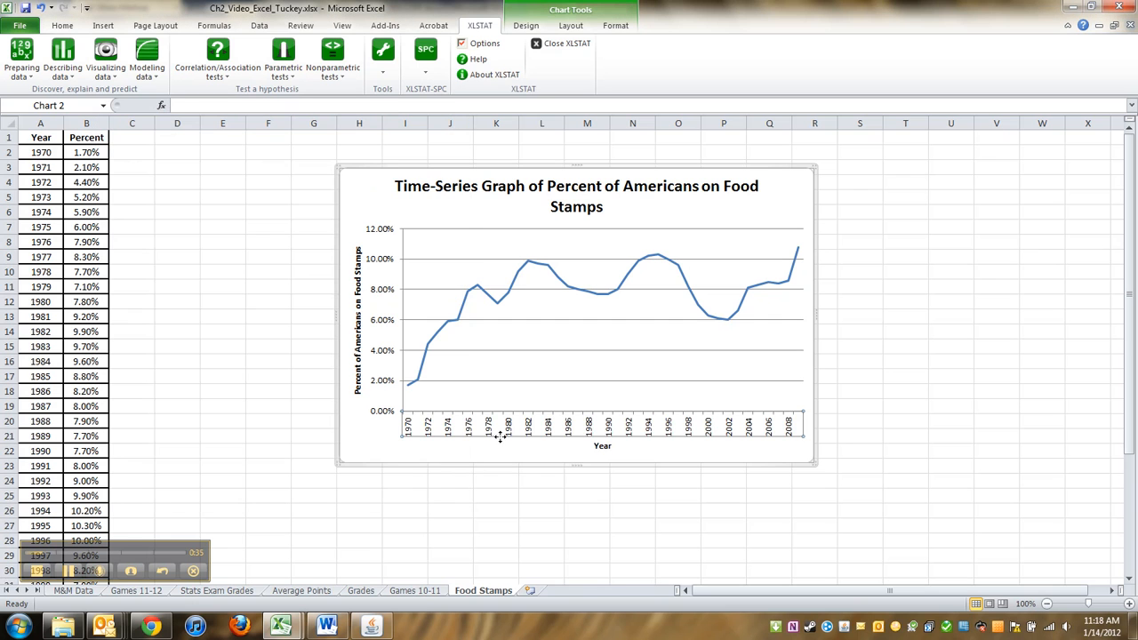
mouse_move(426, 436)
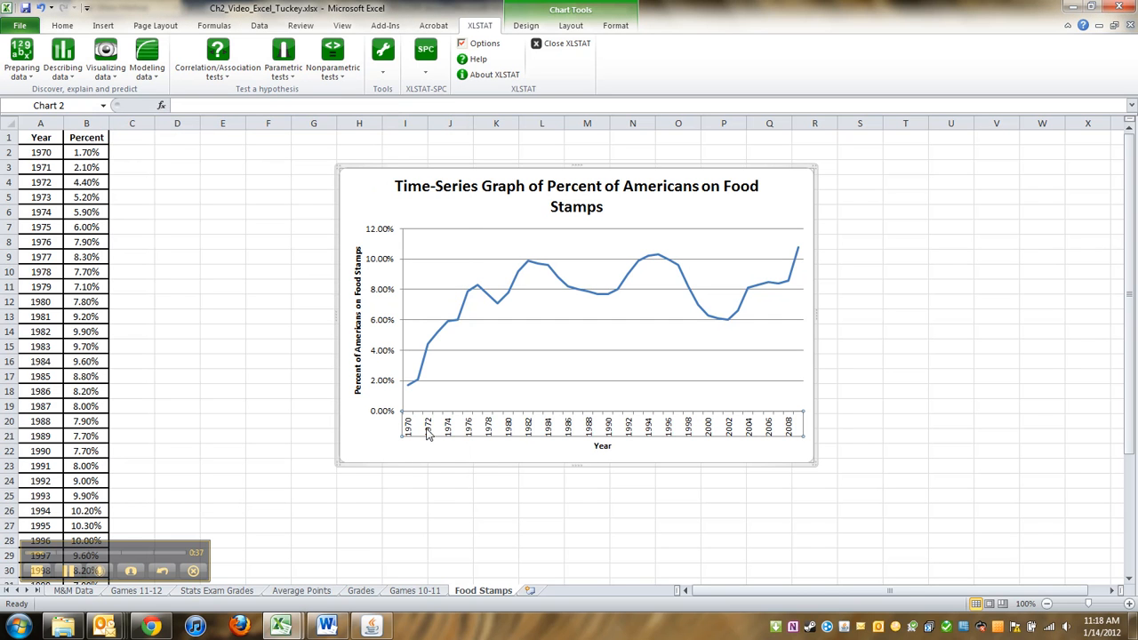
mouse_move(631, 432)
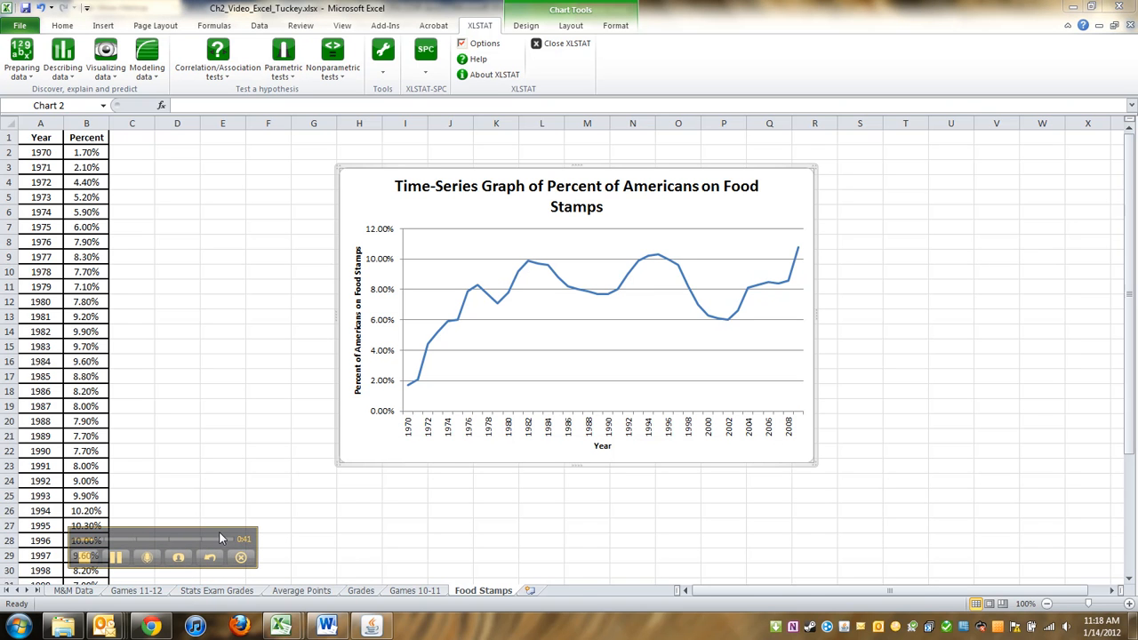
mouse_move(471, 593)
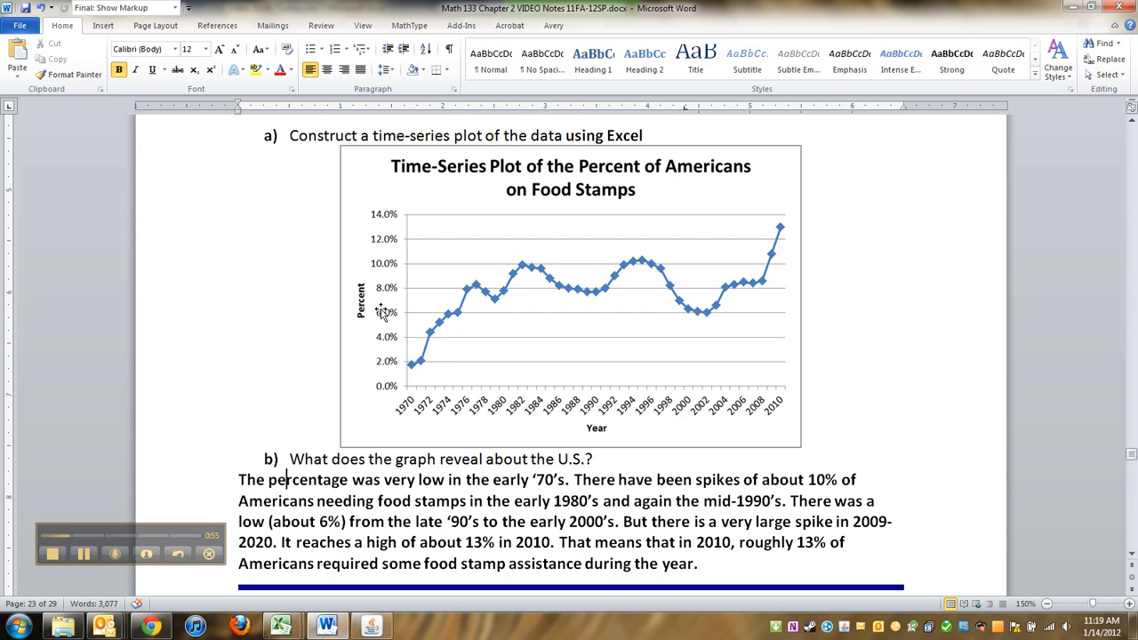
mouse_move(416, 363)
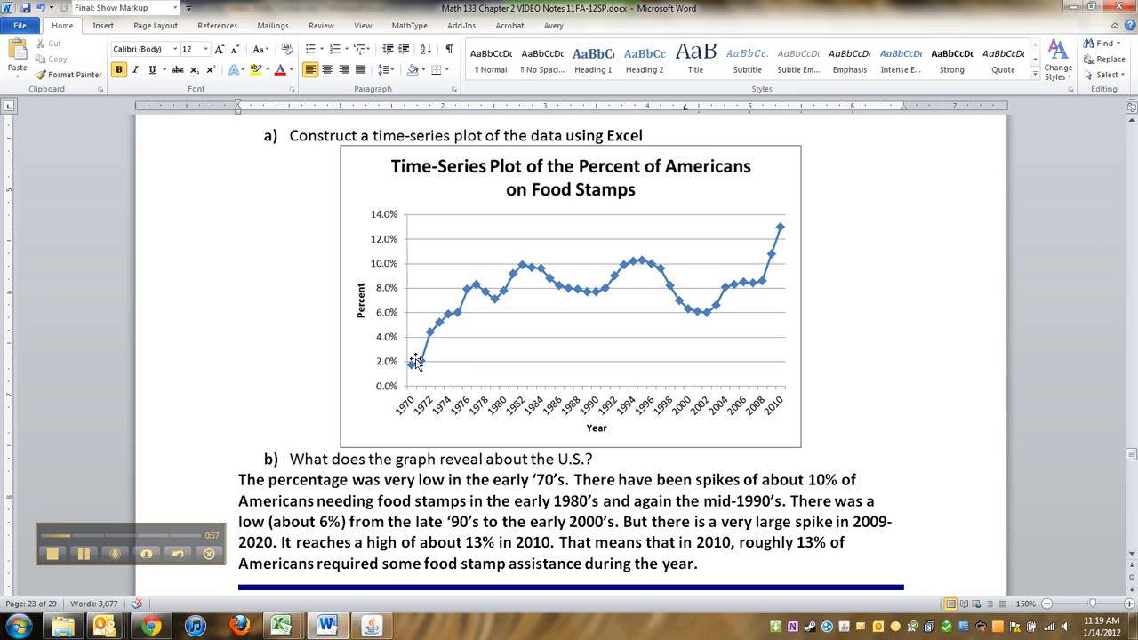
mouse_move(530, 280)
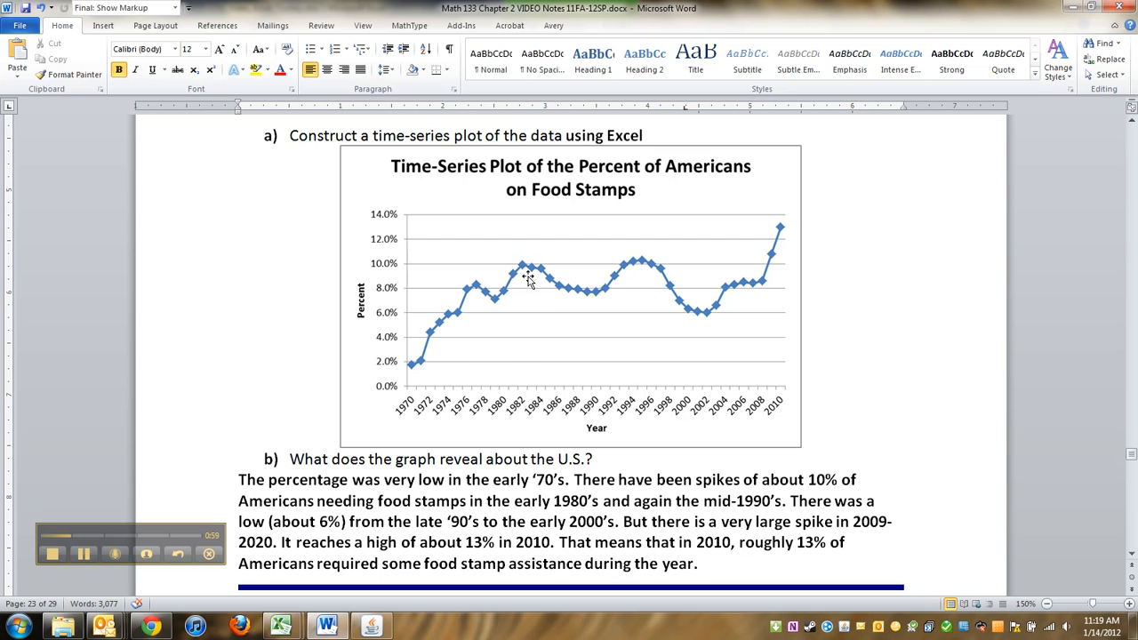
mouse_move(542, 270)
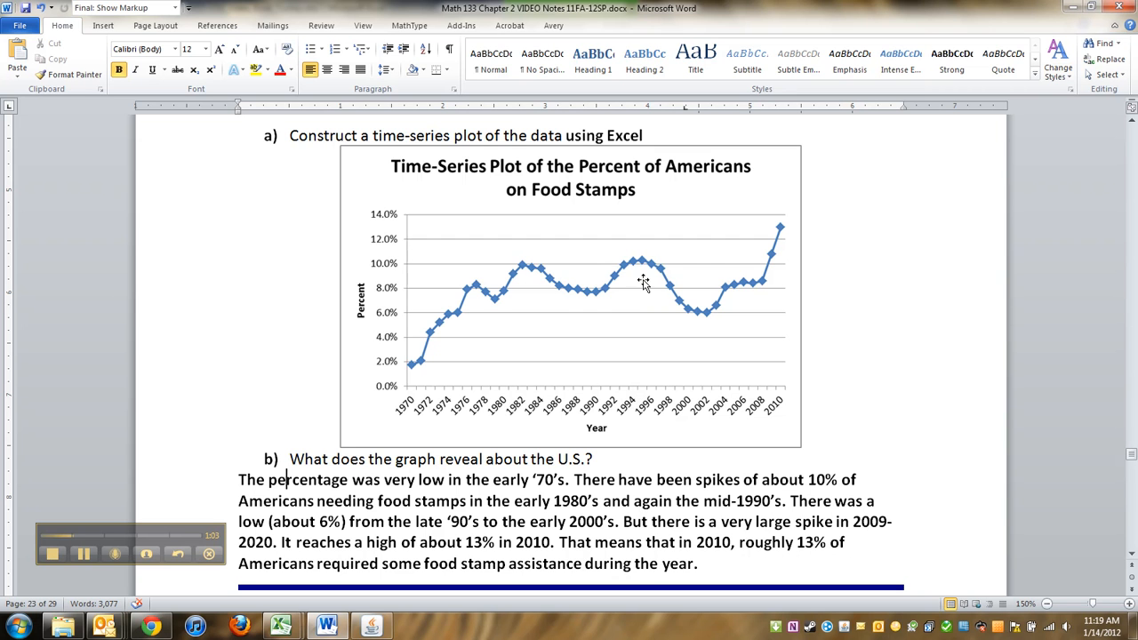
mouse_move(488, 437)
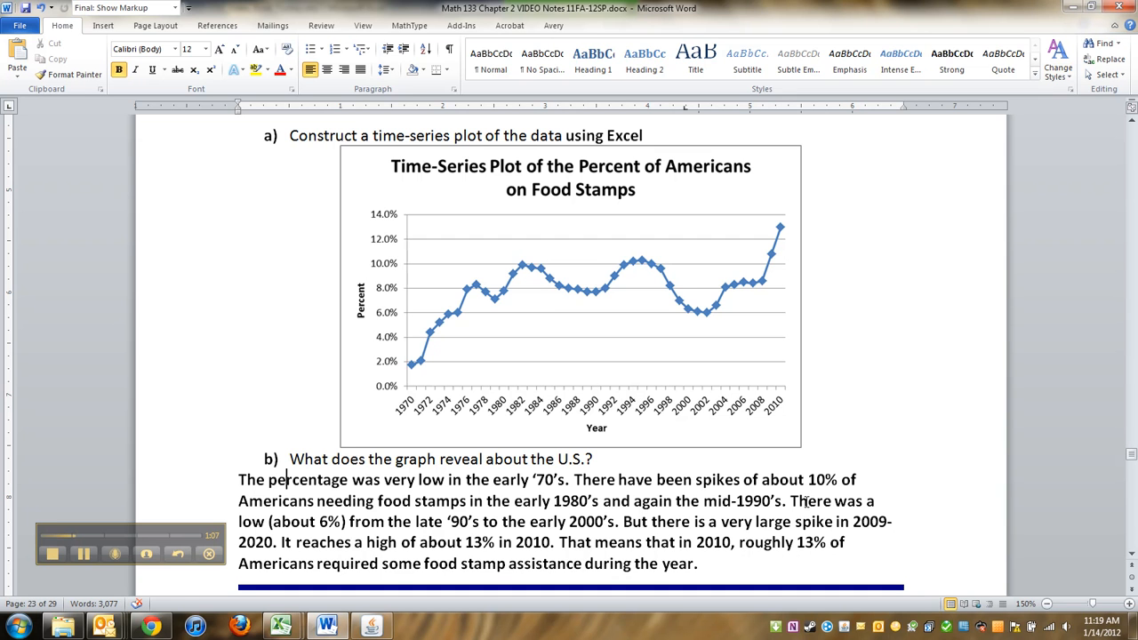
mouse_move(716, 306)
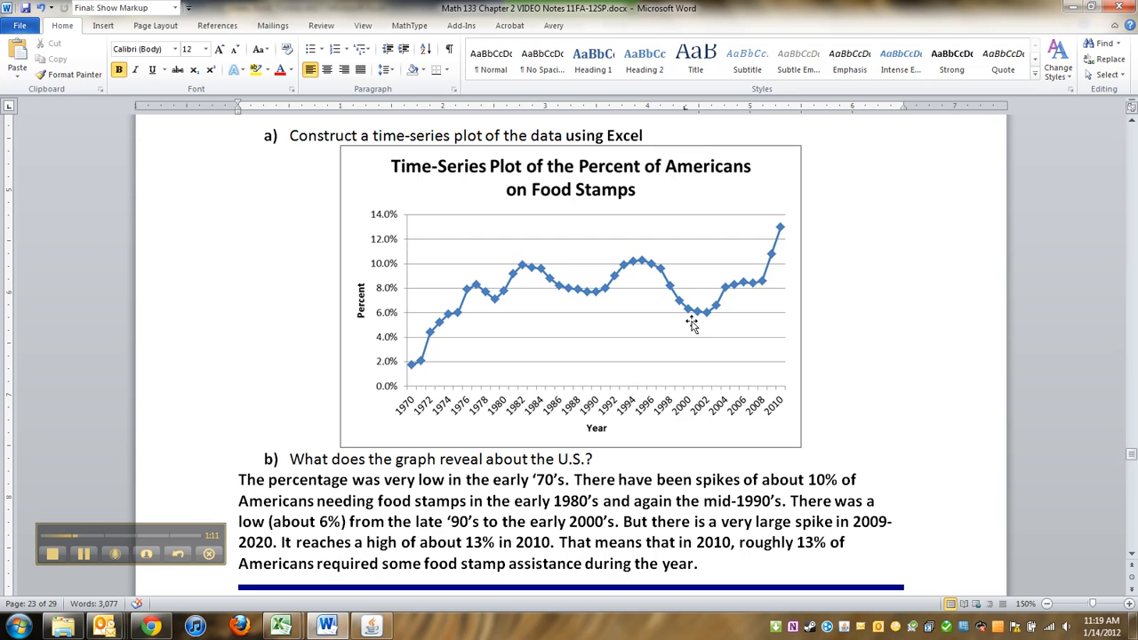
mouse_move(762, 231)
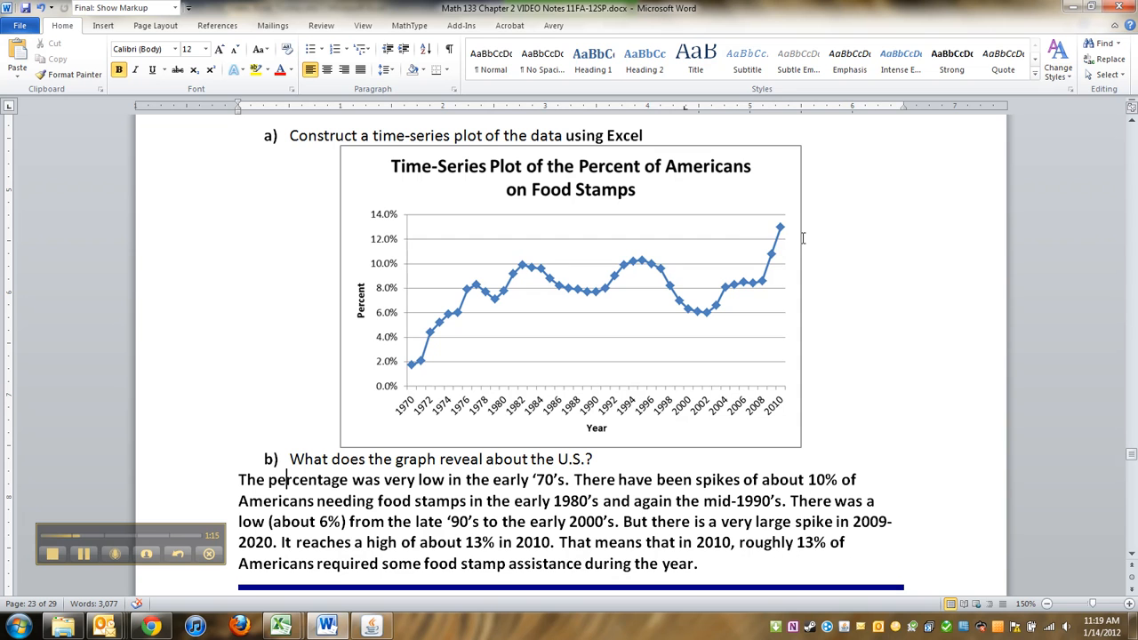
mouse_move(658, 508)
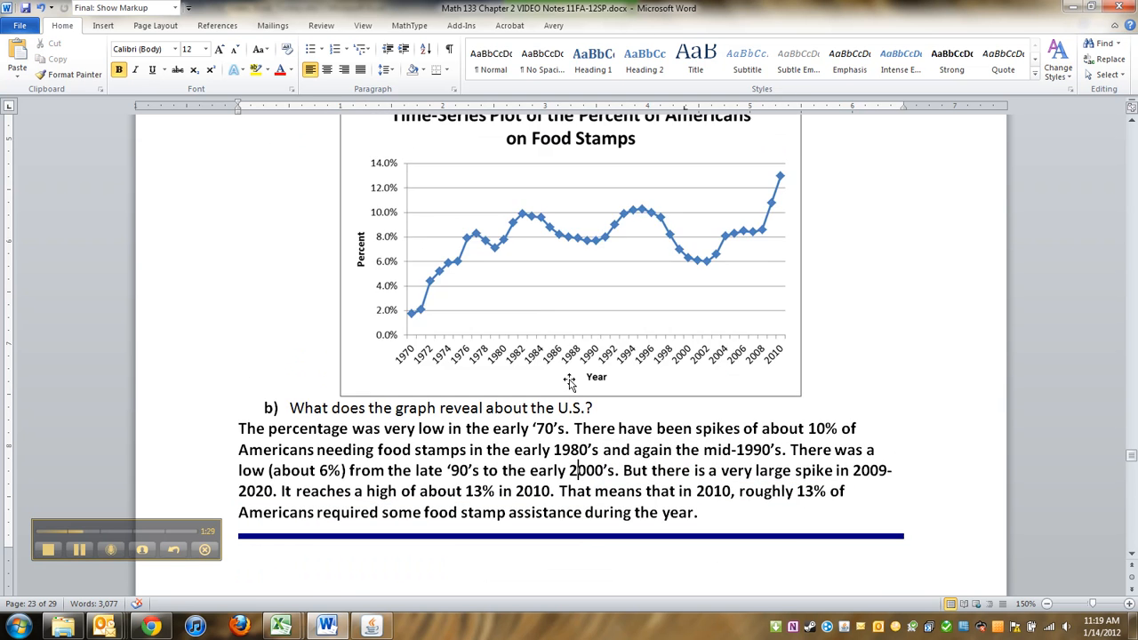
Step: Highlight the written answer under question b) about the graph while reviewing it
left_click_drag(288, 407, 592, 407)
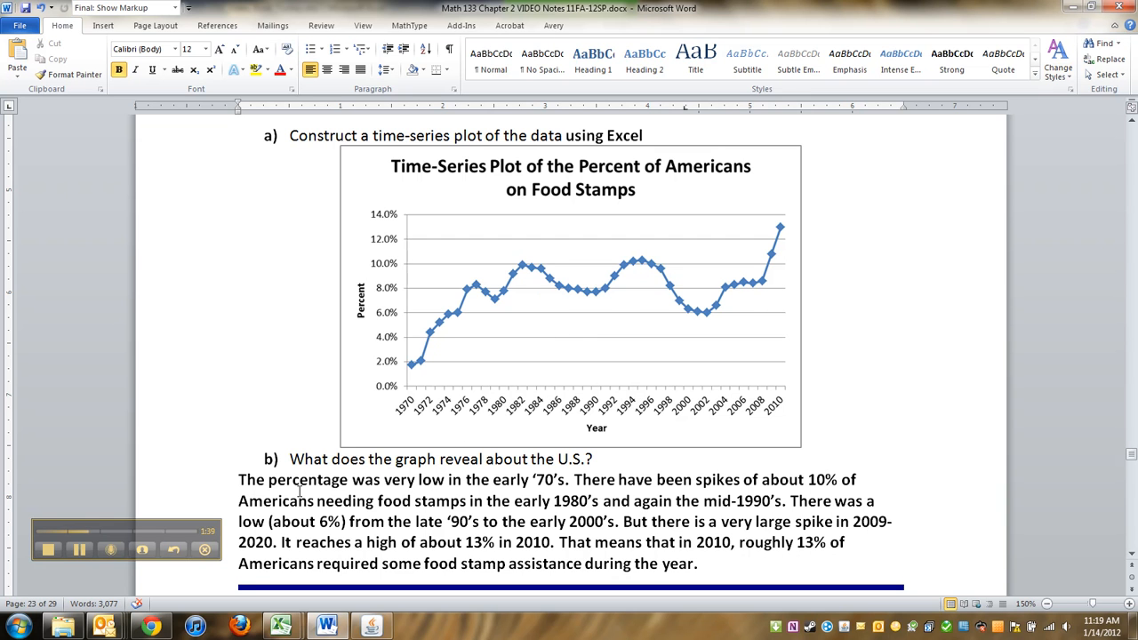
left_click_drag(238, 479, 696, 562)
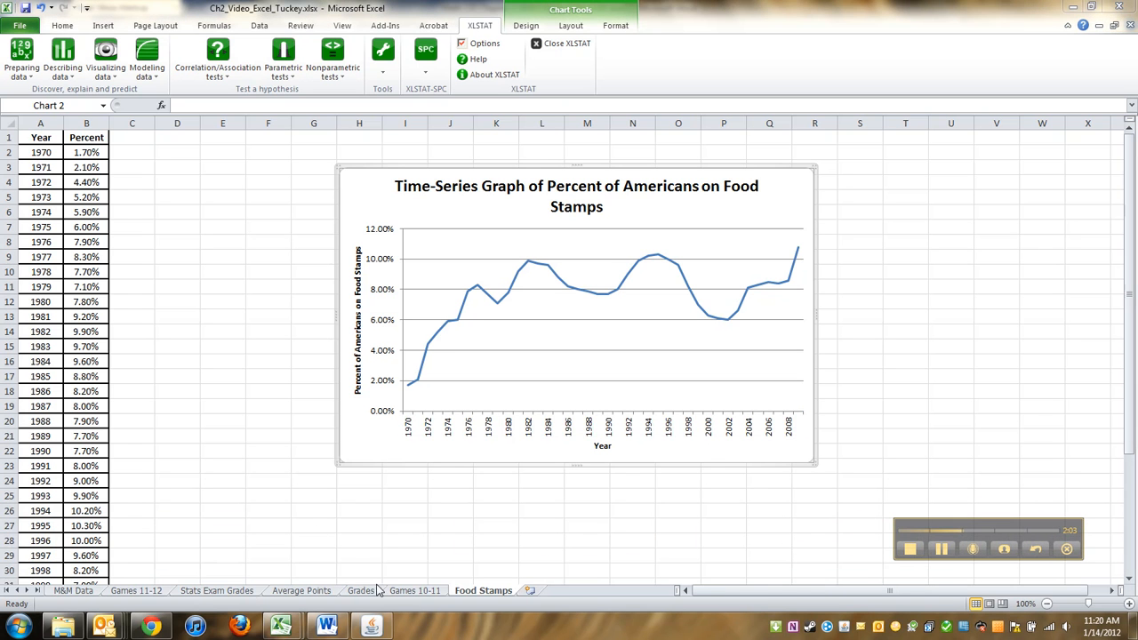
Step: Review the M&M Data, Games Played, Stats Exam Grades, Average Points and Grades sheets in turn
left_click(73, 590)
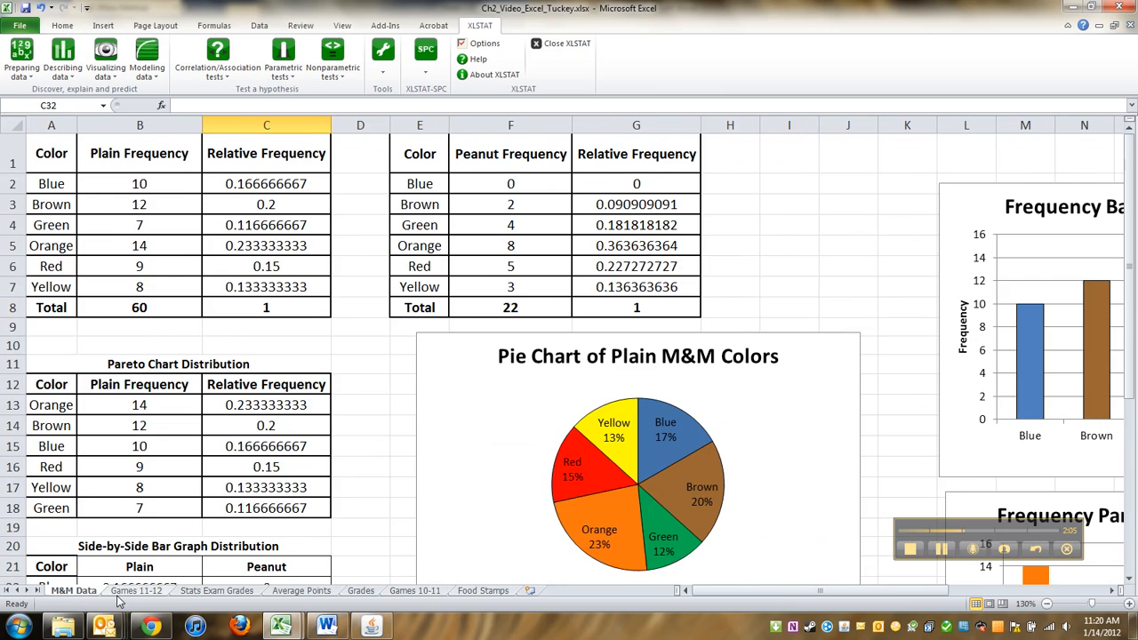
left_click(135, 590)
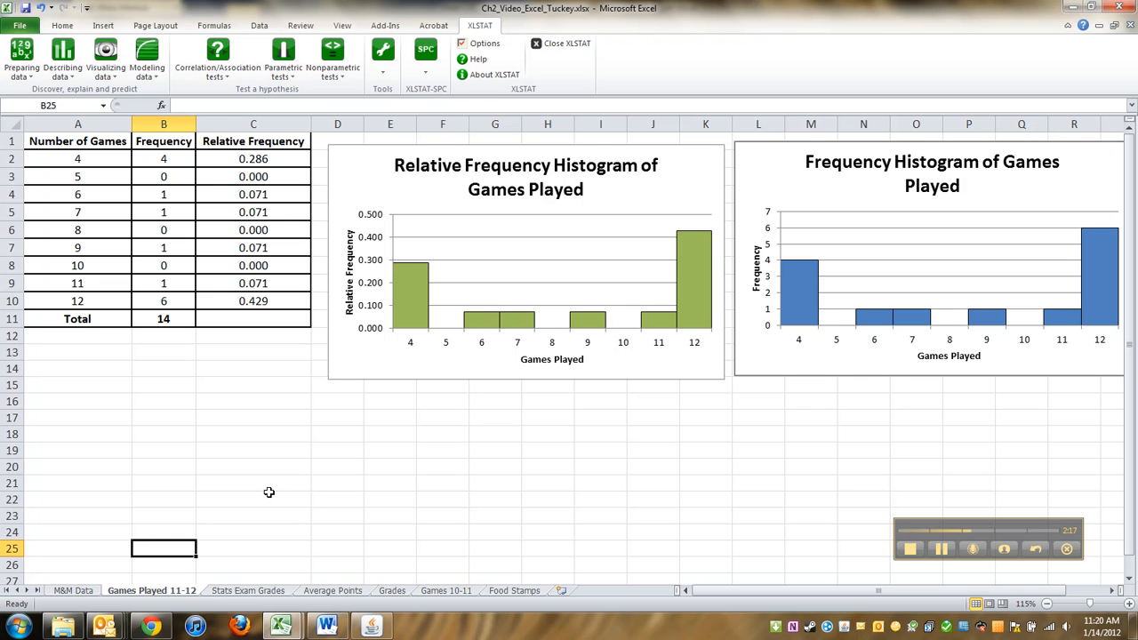
mouse_move(211, 583)
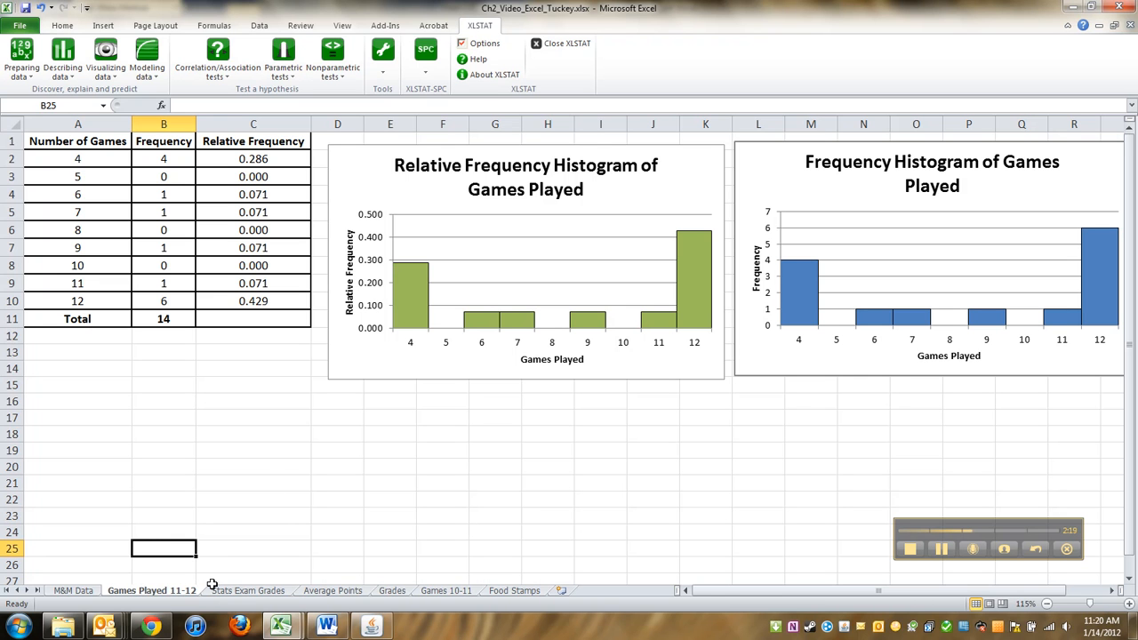
left_click(247, 590)
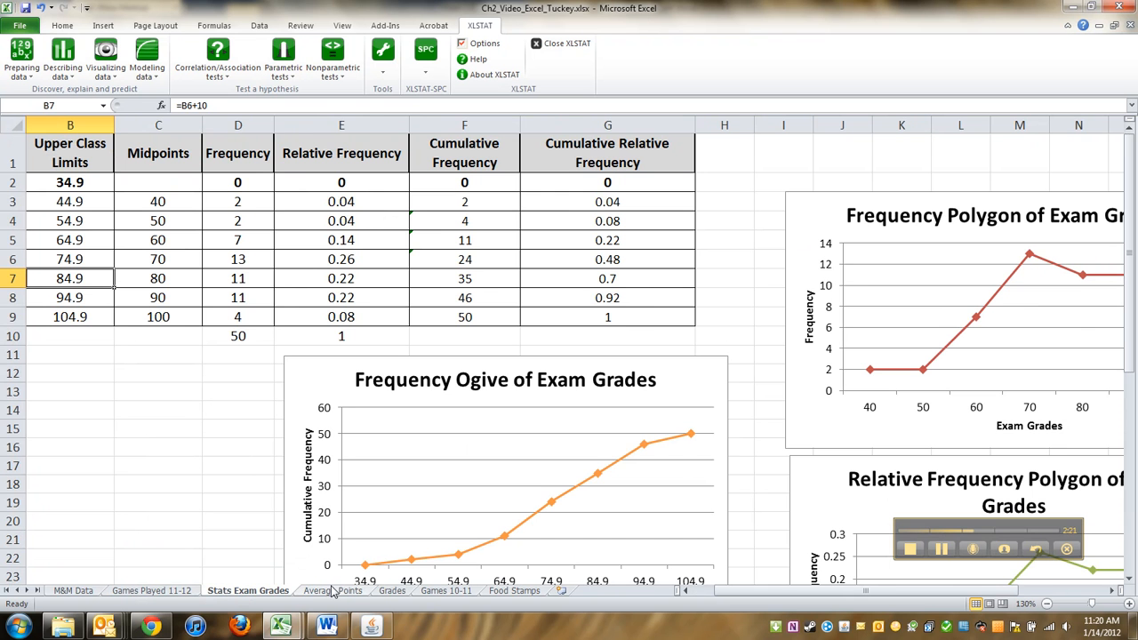
left_click(333, 590)
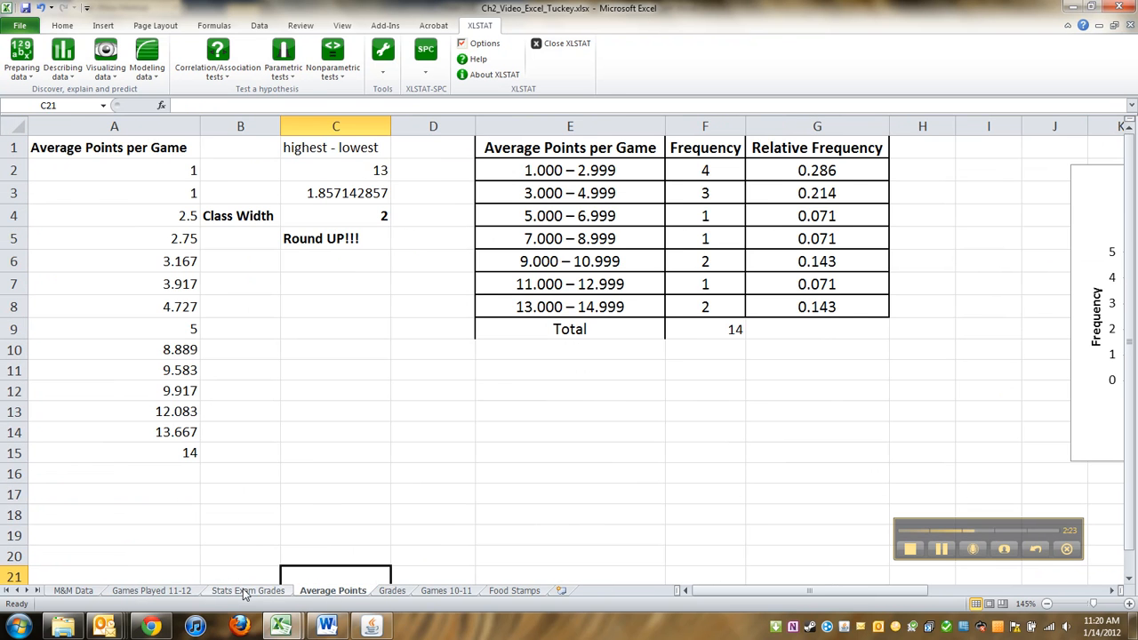
left_click(247, 590)
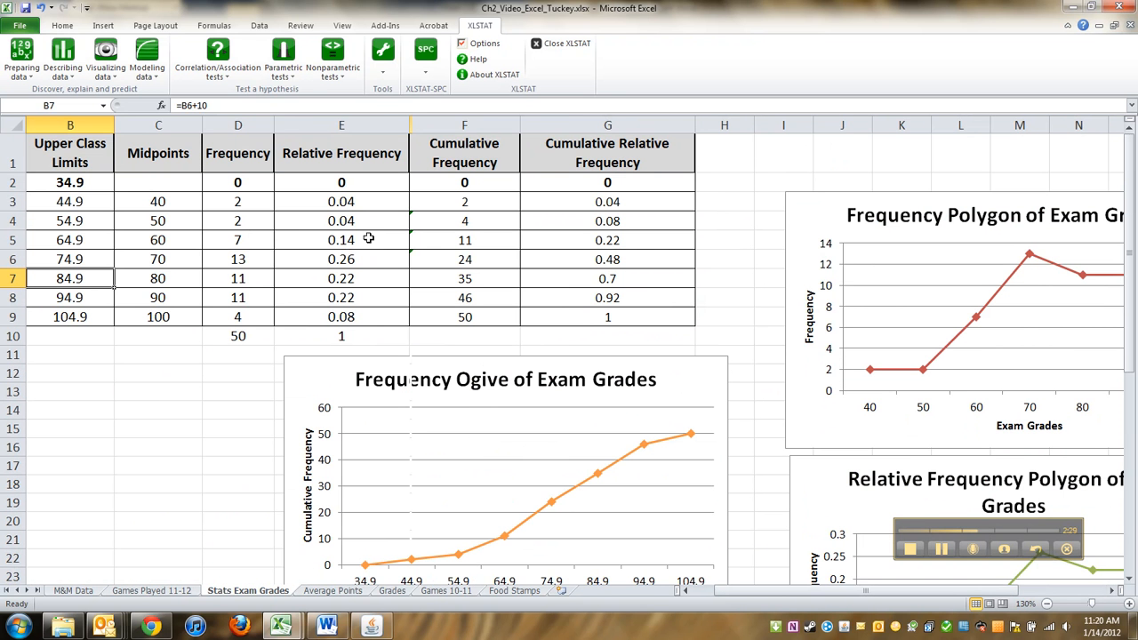
scroll("down", 3)
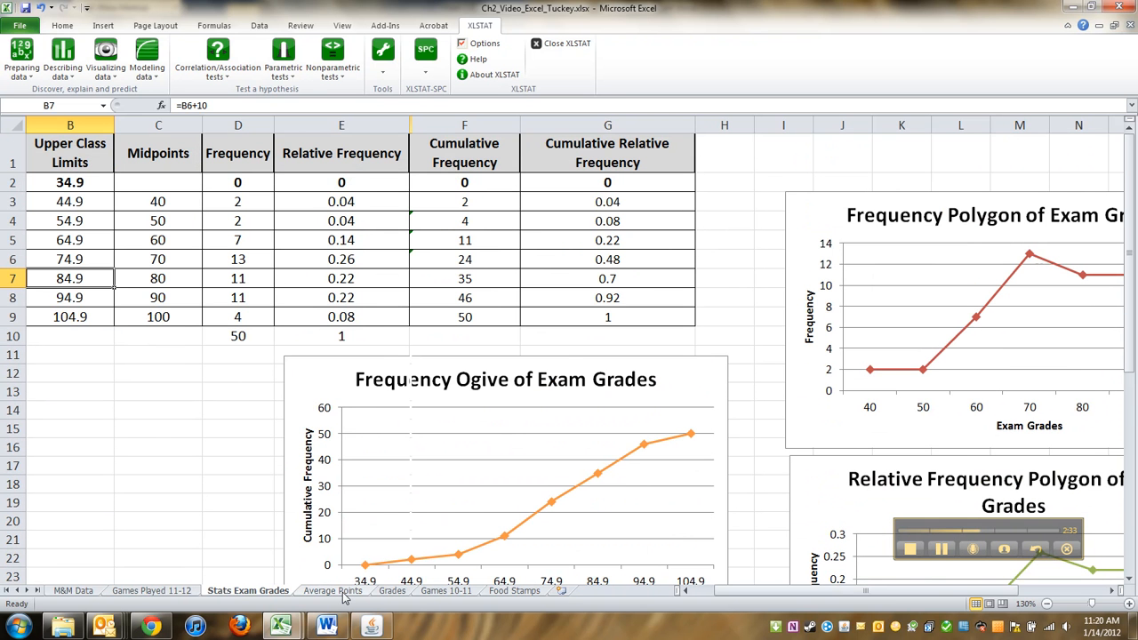
left_click(333, 590)
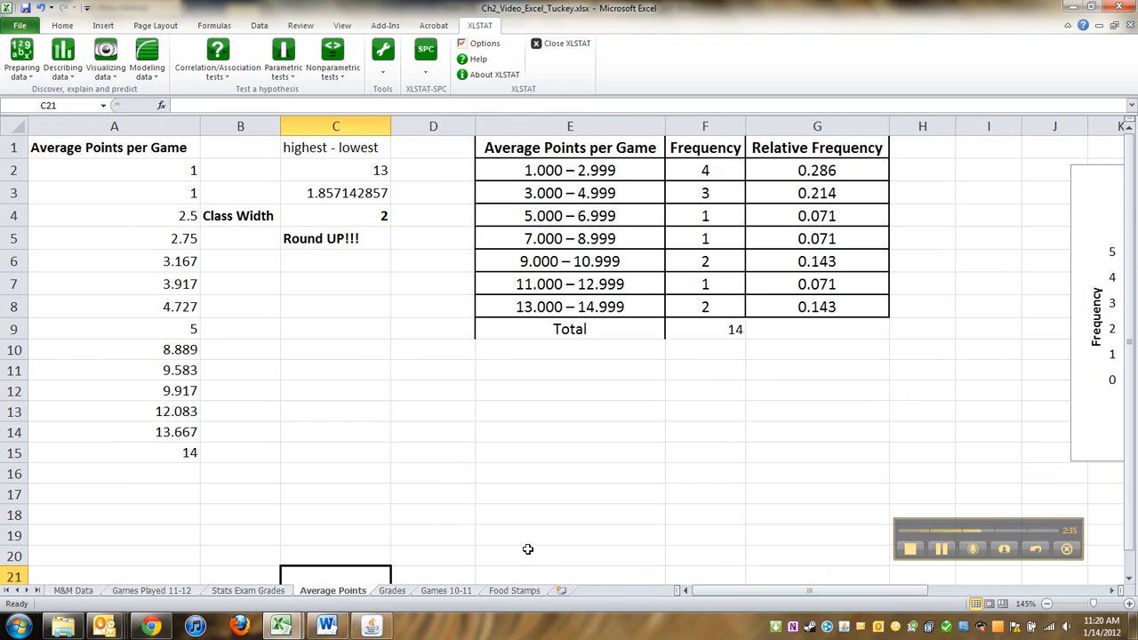
scroll("right", 3)
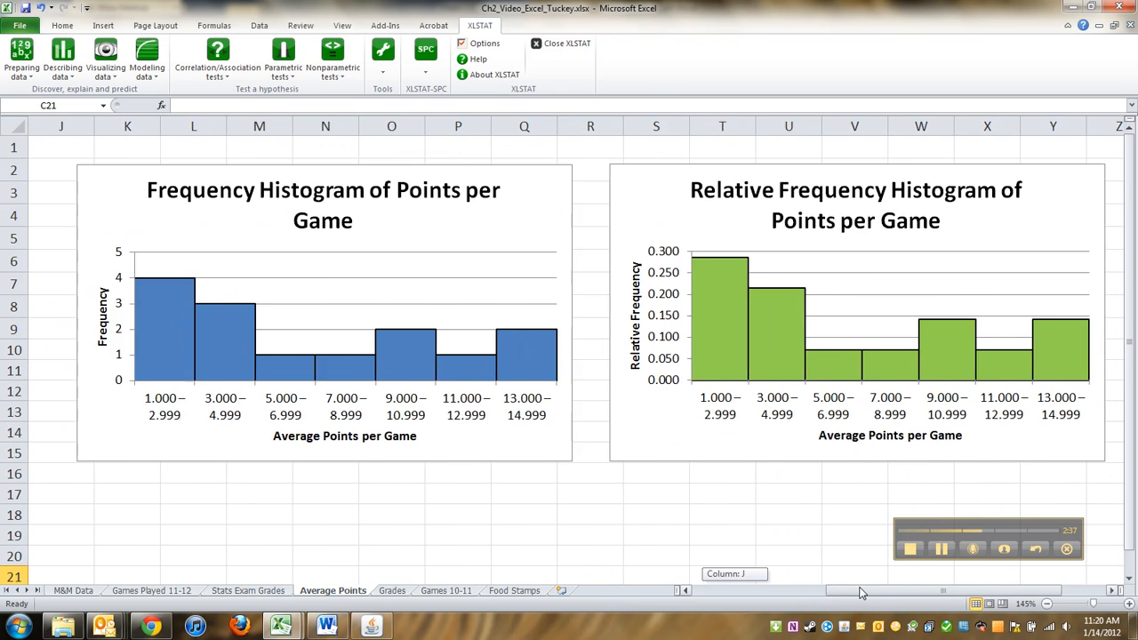
scroll("left", 3)
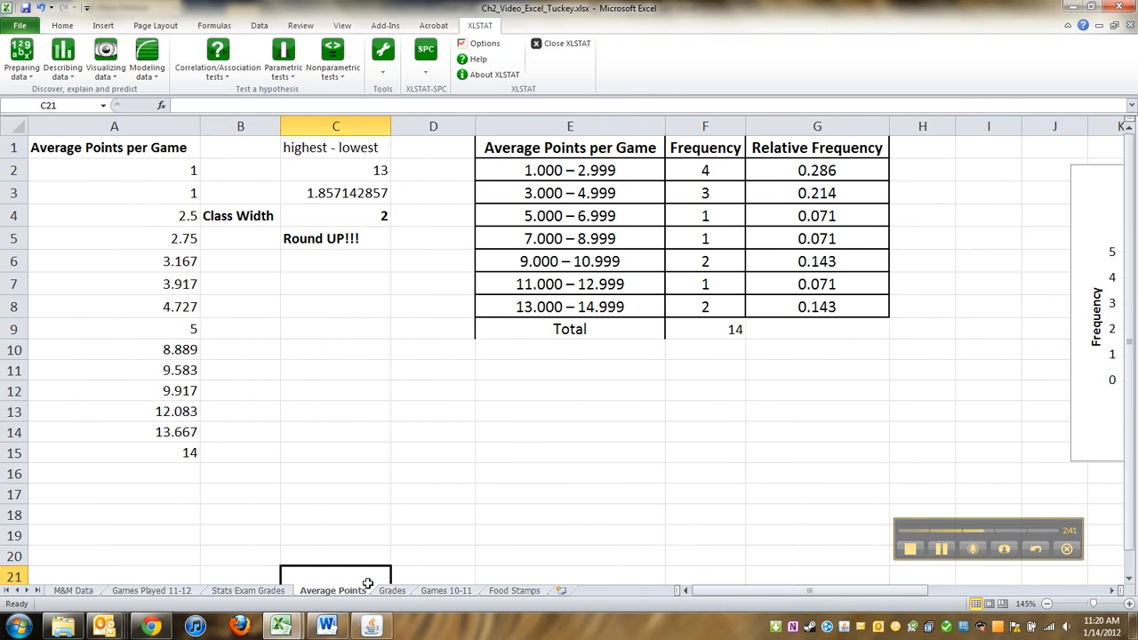
left_click(391, 591)
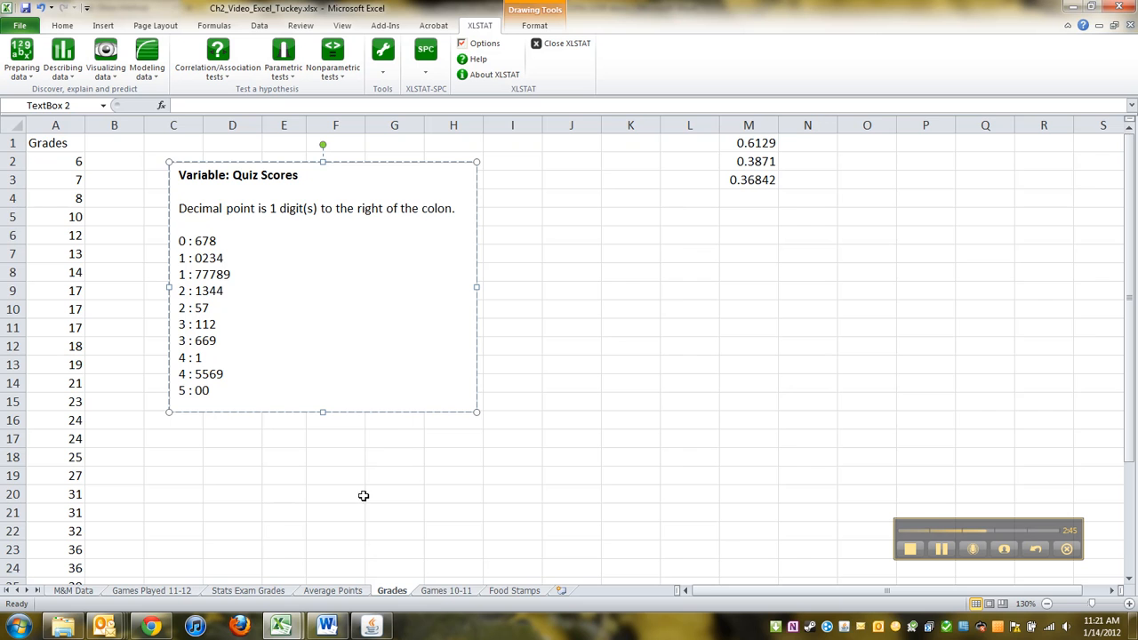
left_click(444, 590)
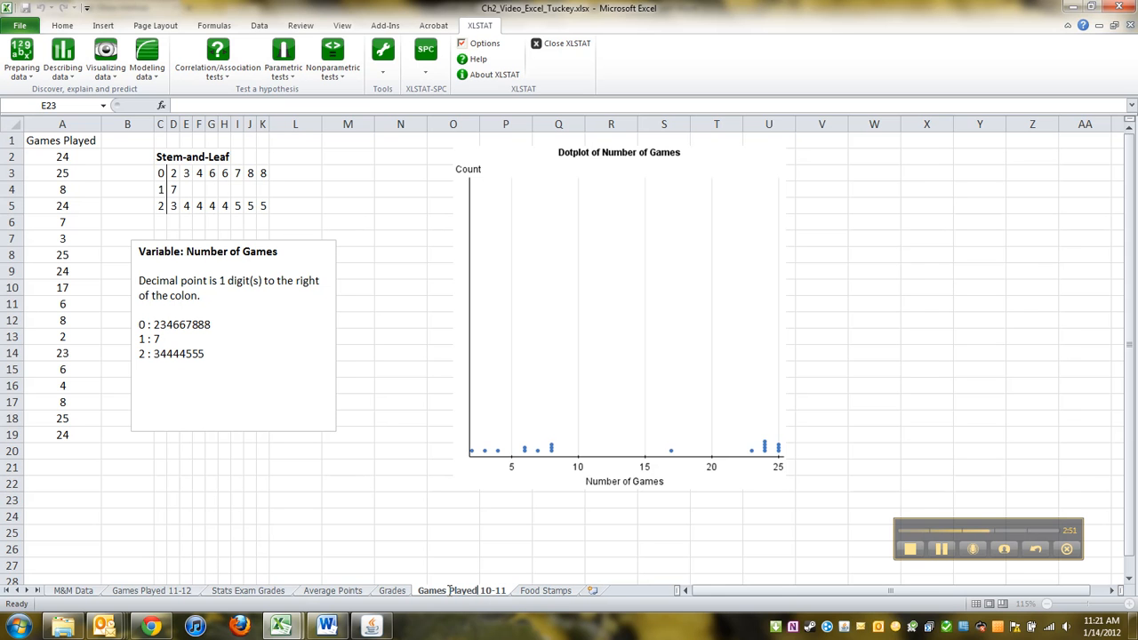
Step: Compare Games Played 10-11 with its neighbours and remove its old stem-and-leaf text box
left_click(453, 515)
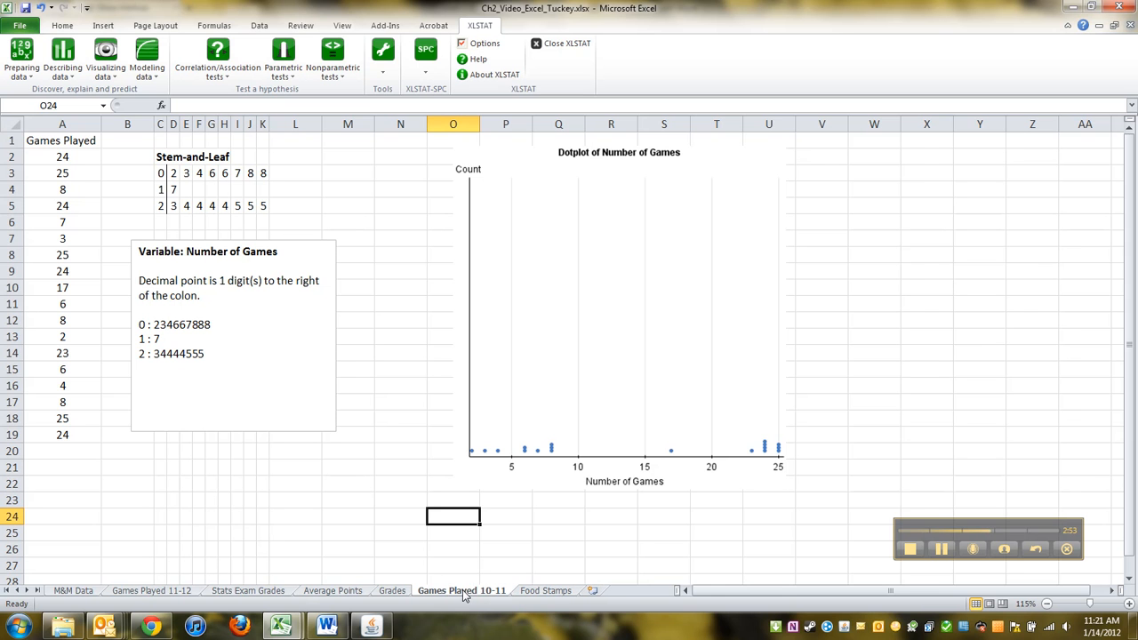
left_click(151, 590)
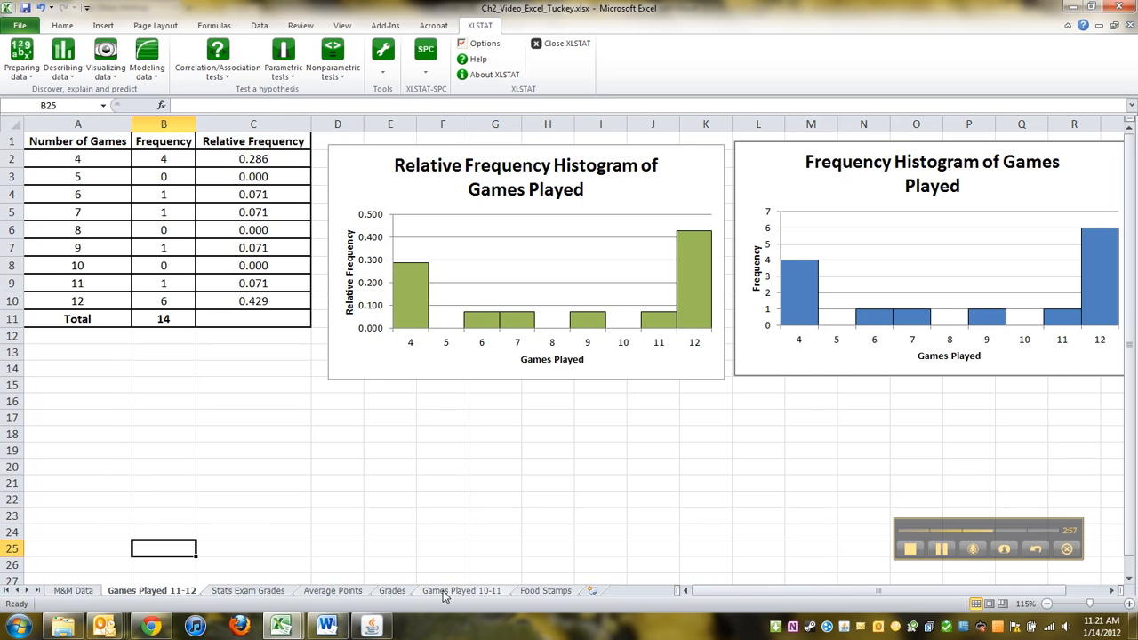
left_click(460, 591)
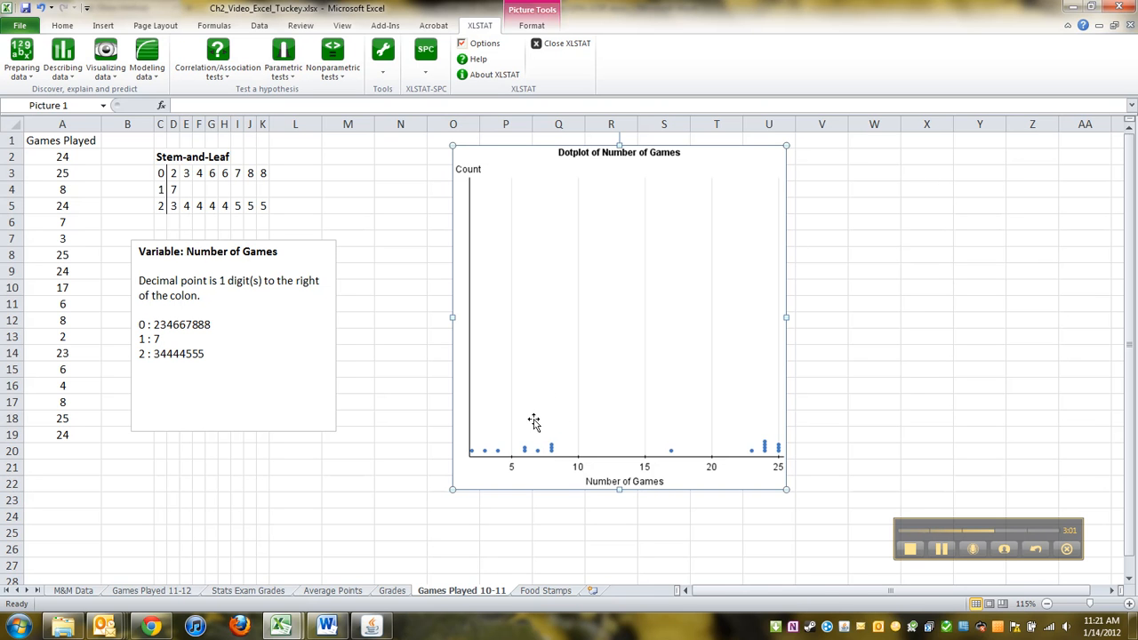
mouse_move(463, 597)
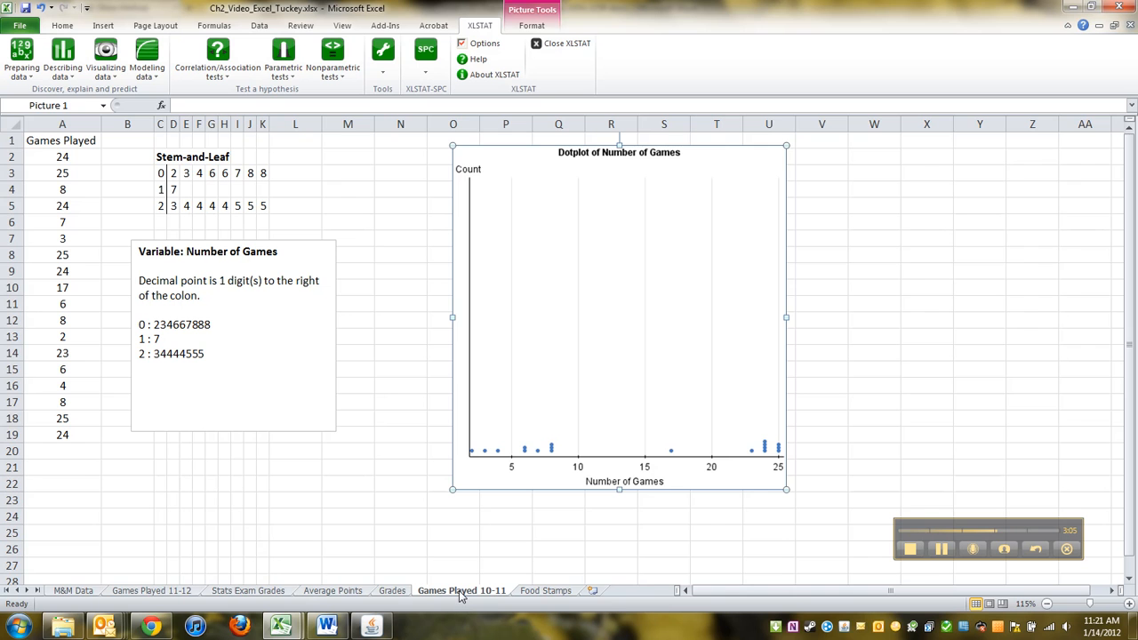
mouse_move(169, 558)
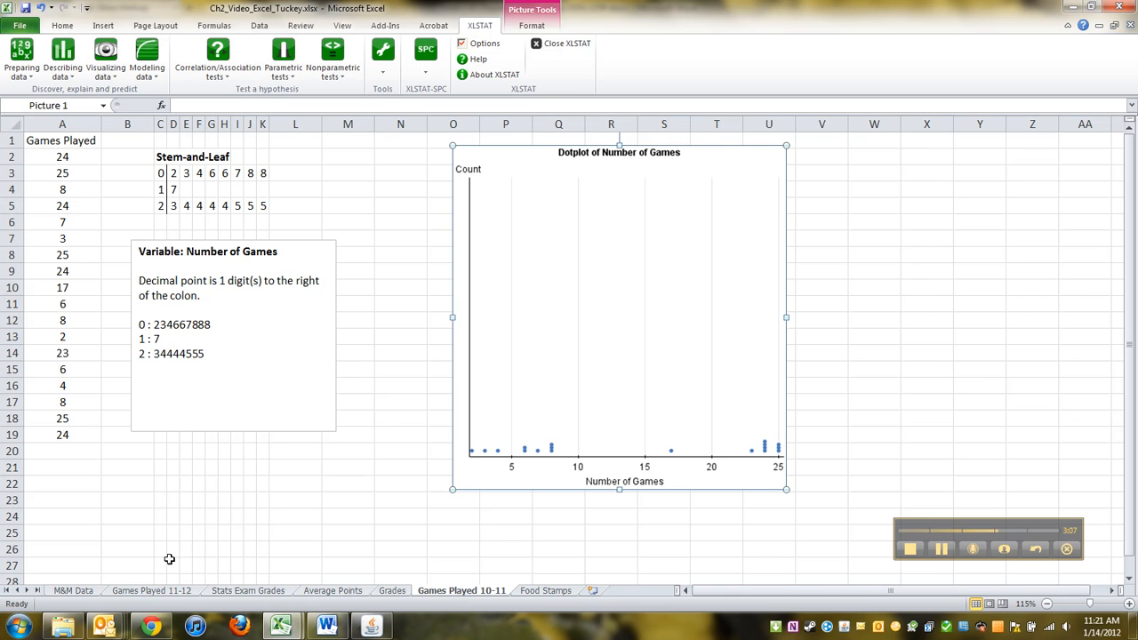
left_click(151, 590)
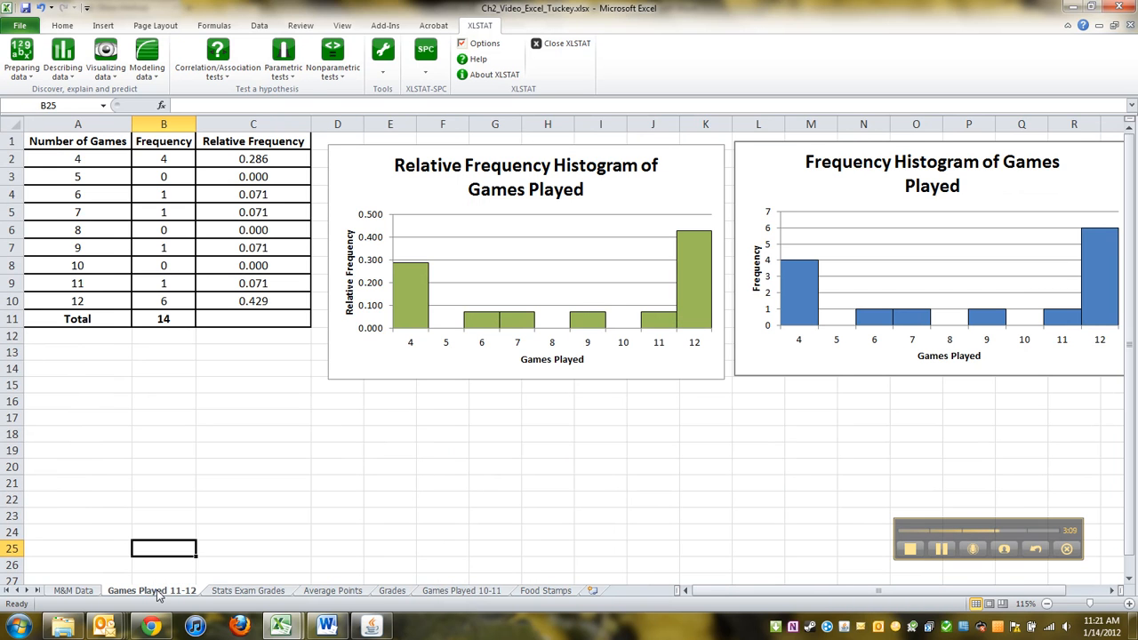
left_click(461, 590)
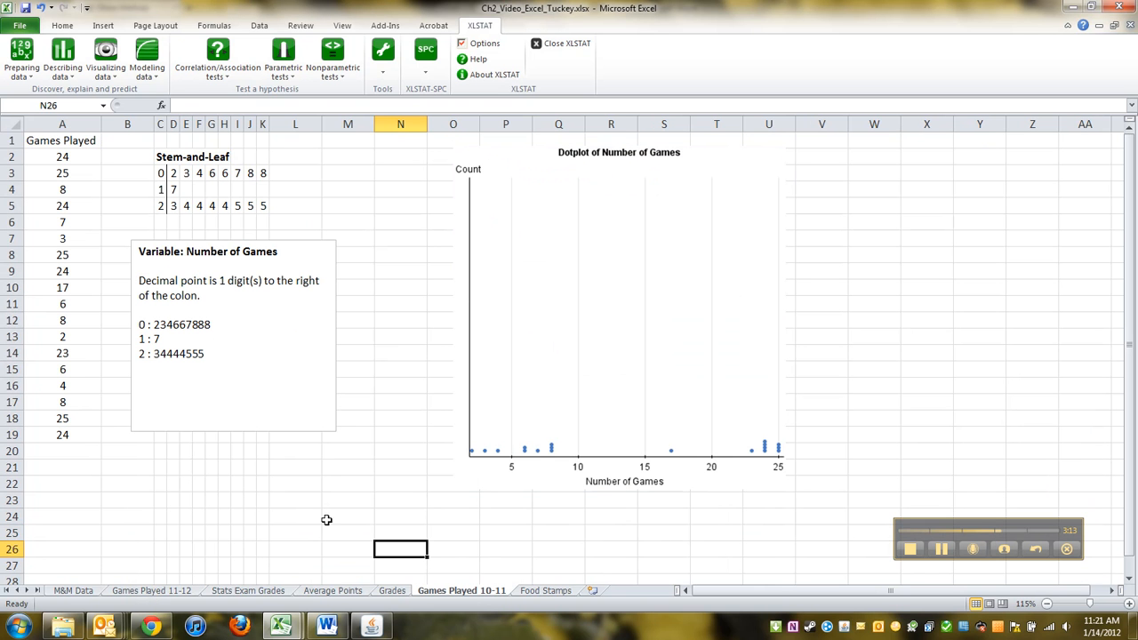
left_click(391, 590)
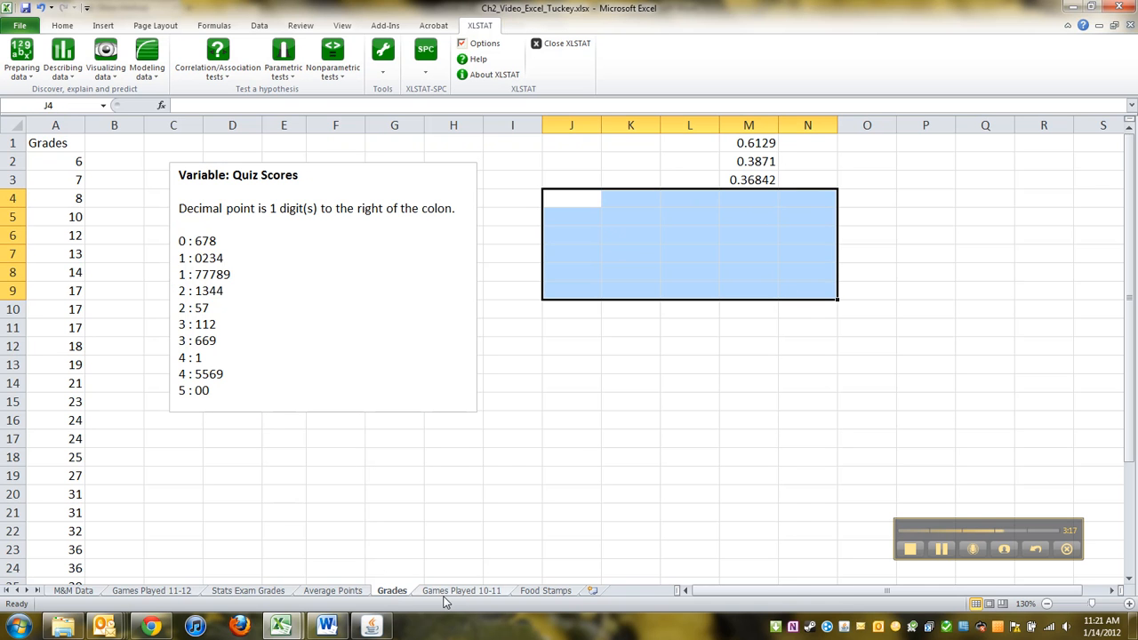
left_click(461, 591)
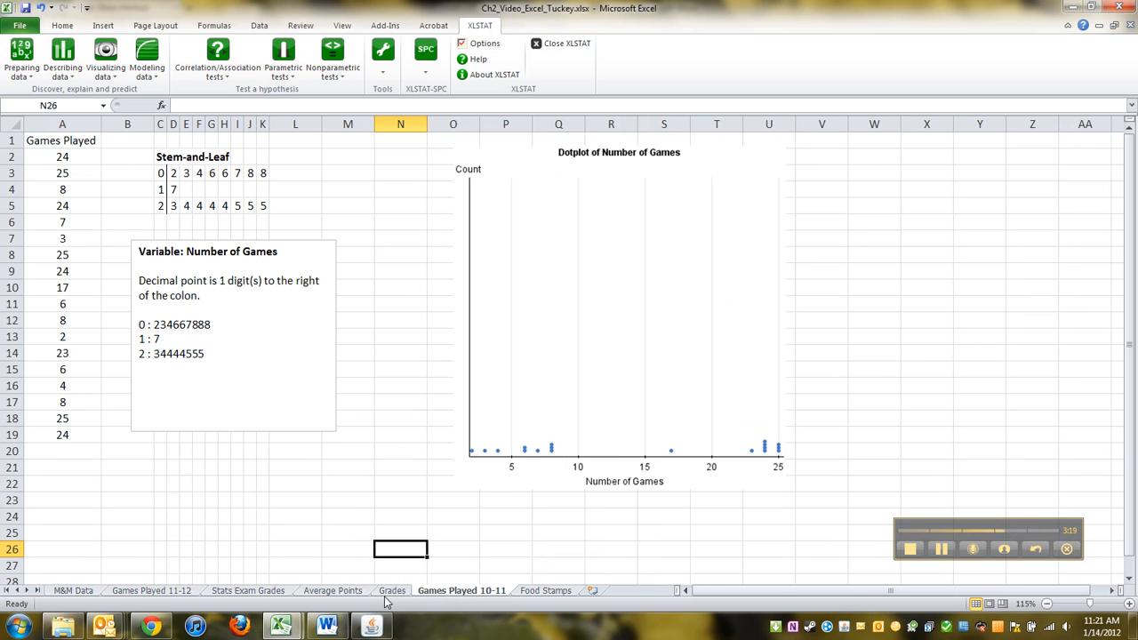
left_click(391, 590)
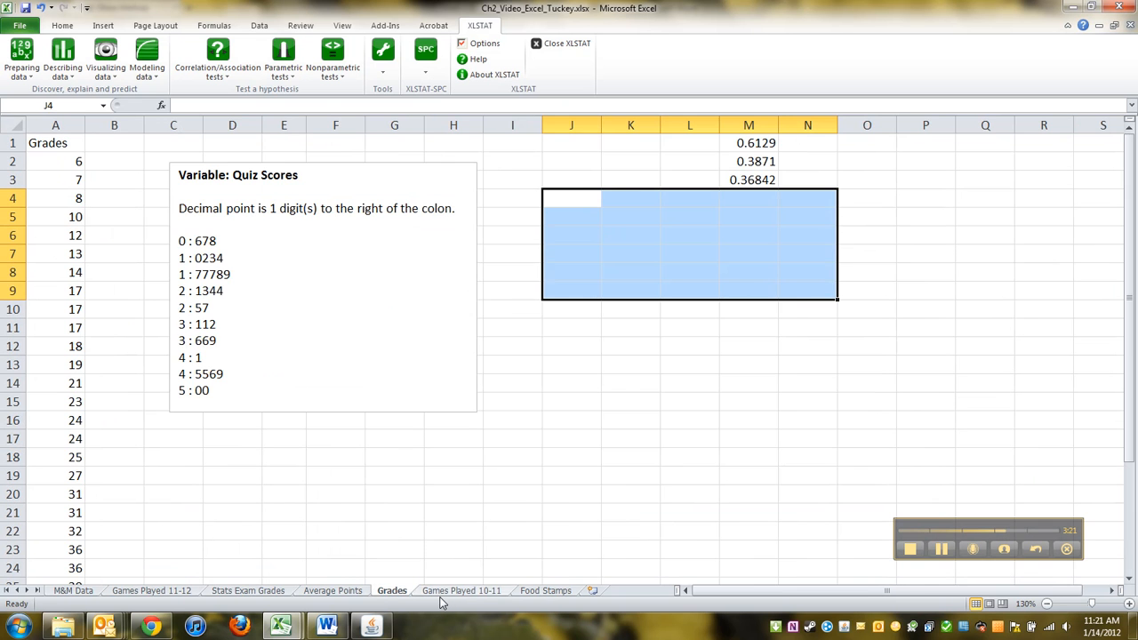
left_click(460, 590)
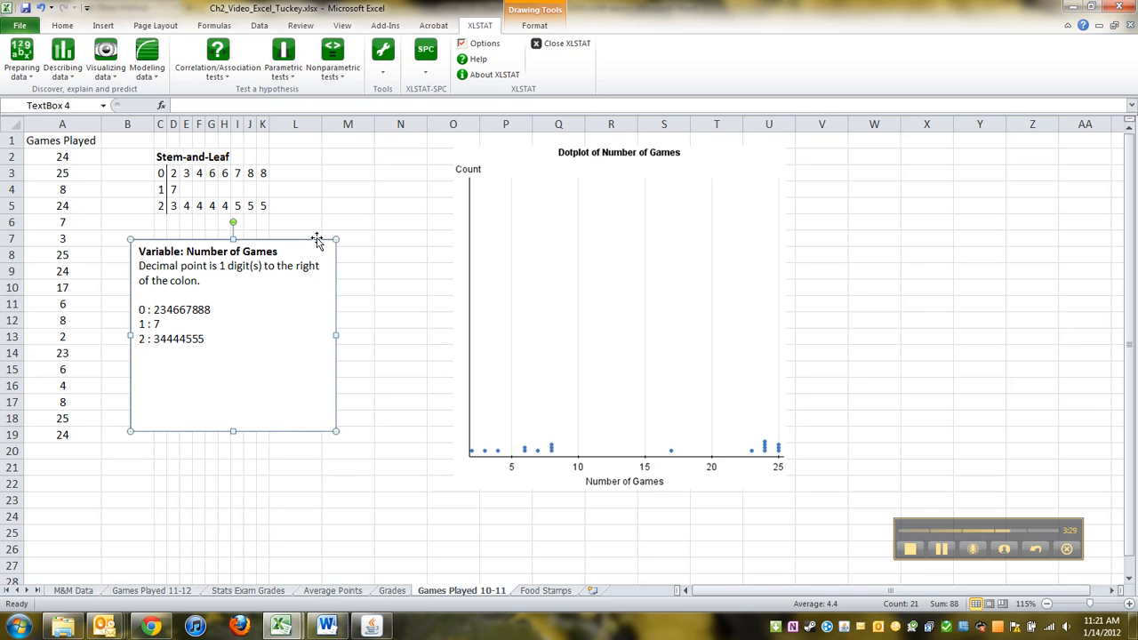
left_click(224, 288)
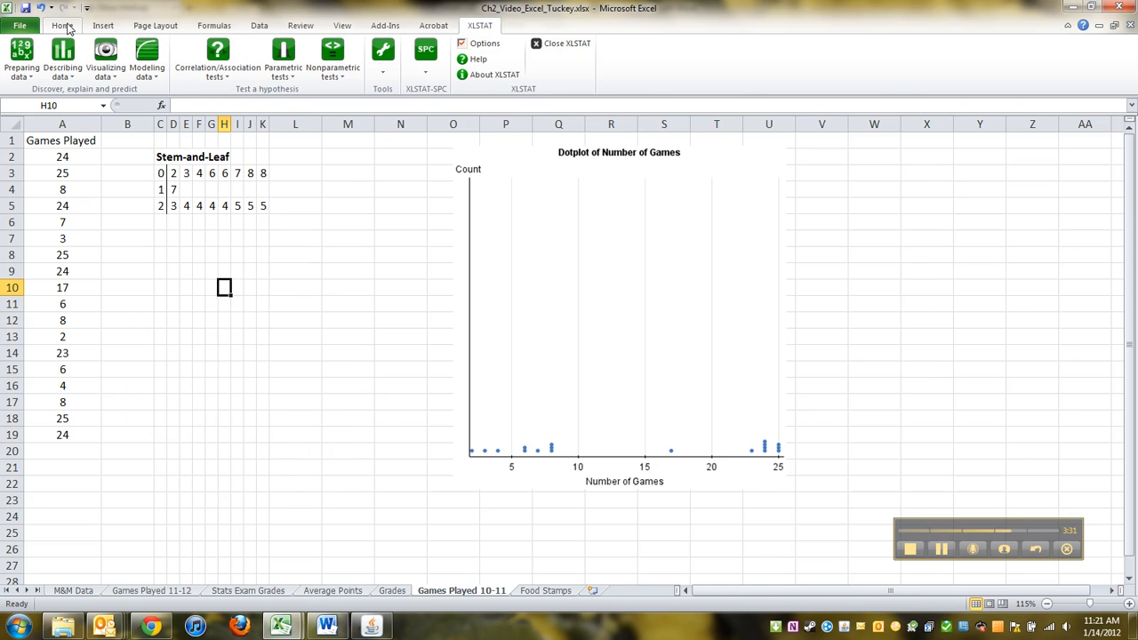
Step: Draw a new text box beside the Games Played data holding the Number of Games stem-and-leaf output
left_click(103, 25)
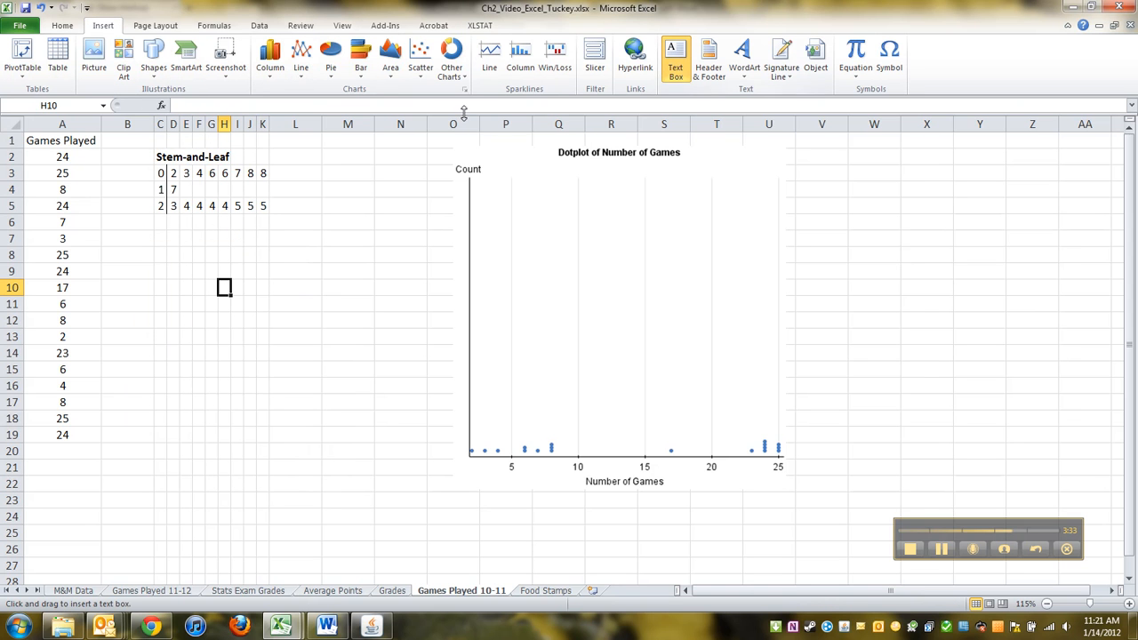
left_click_drag(141, 233, 398, 419)
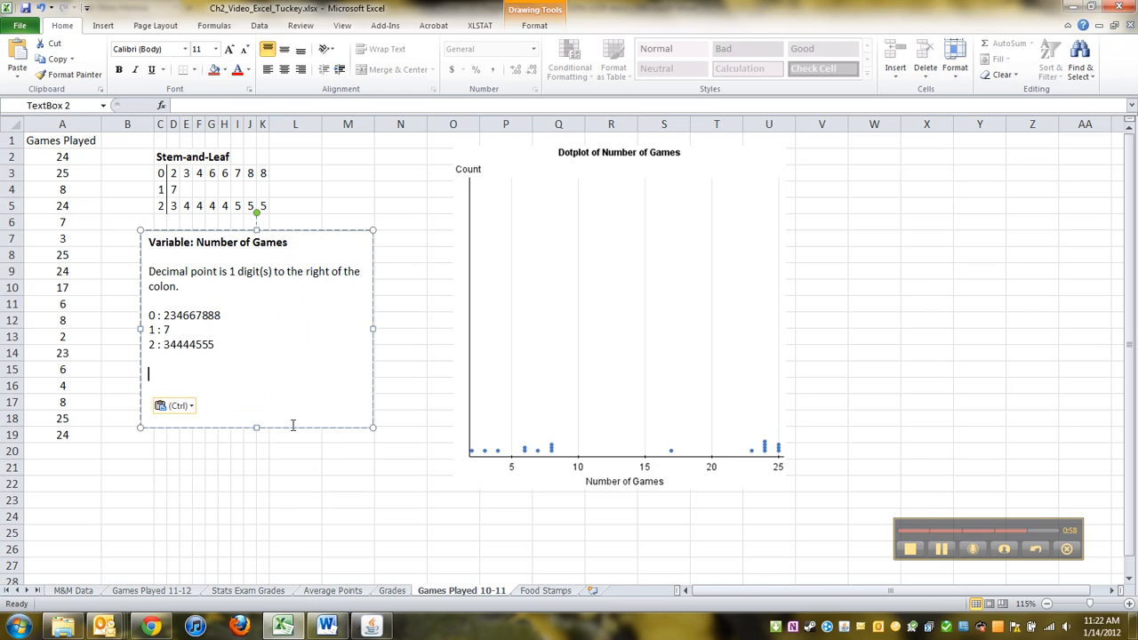
left_click(349, 533)
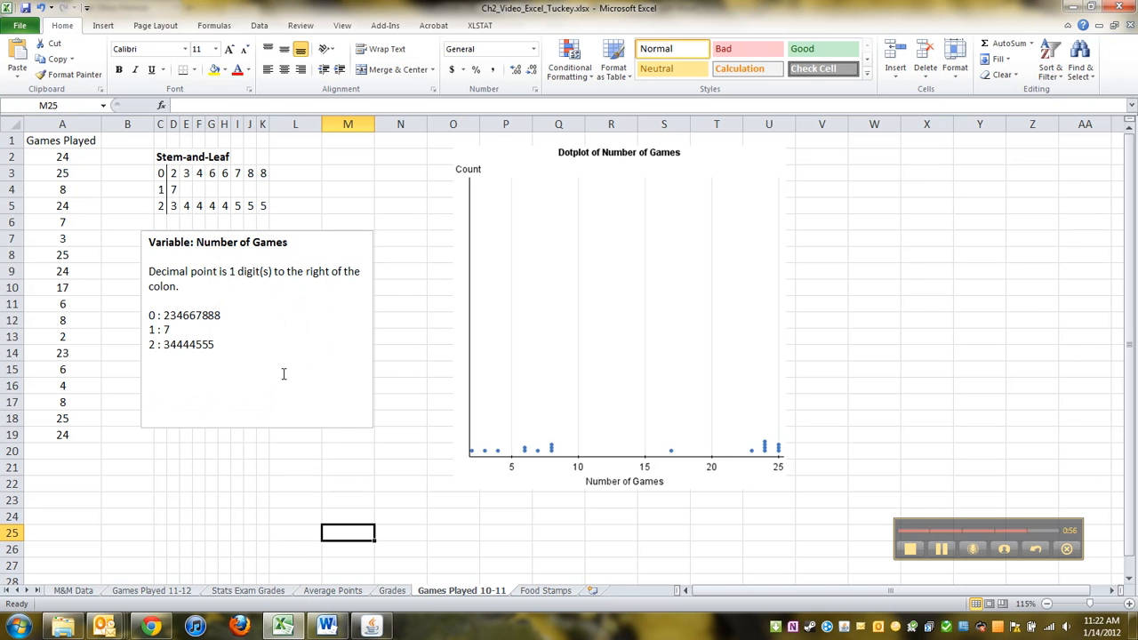
left_click(618, 311)
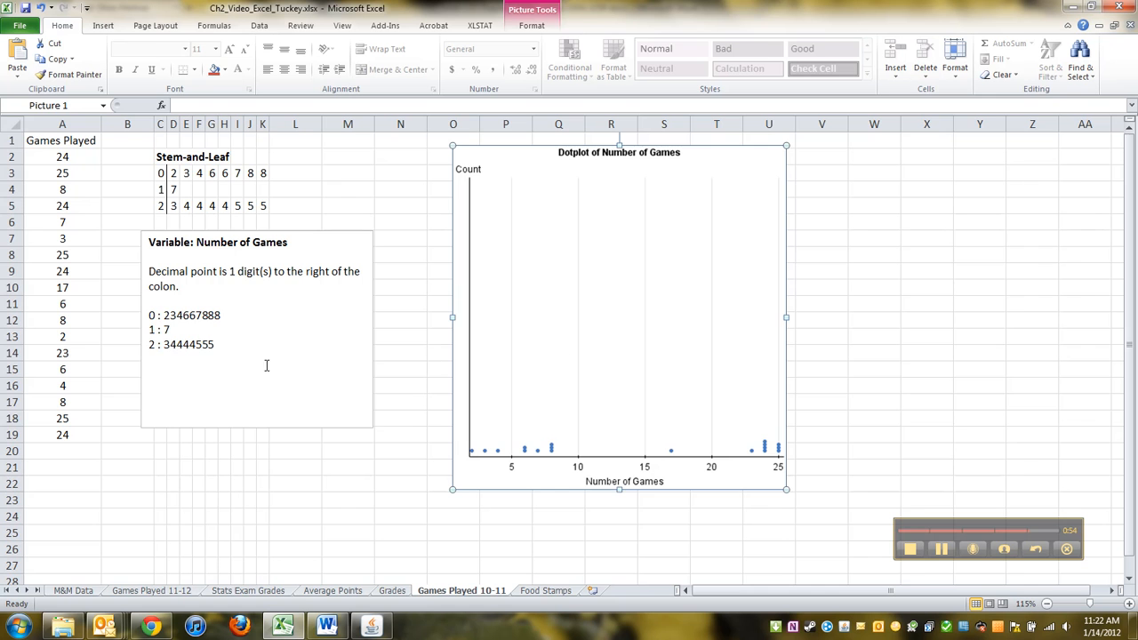
left_click(453, 534)
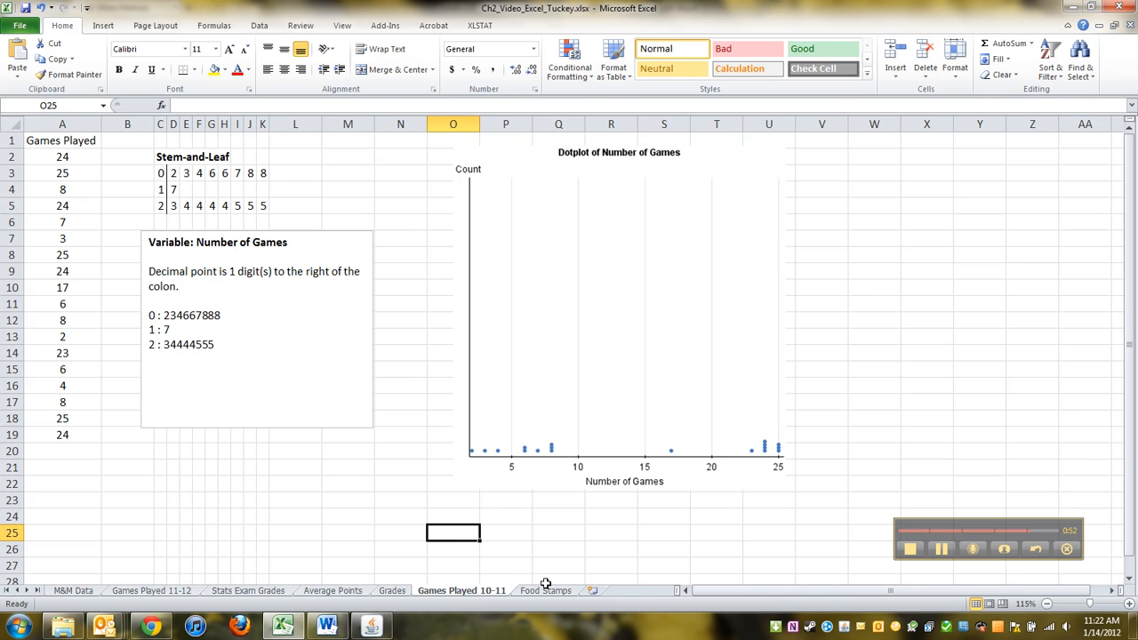
left_click(543, 590)
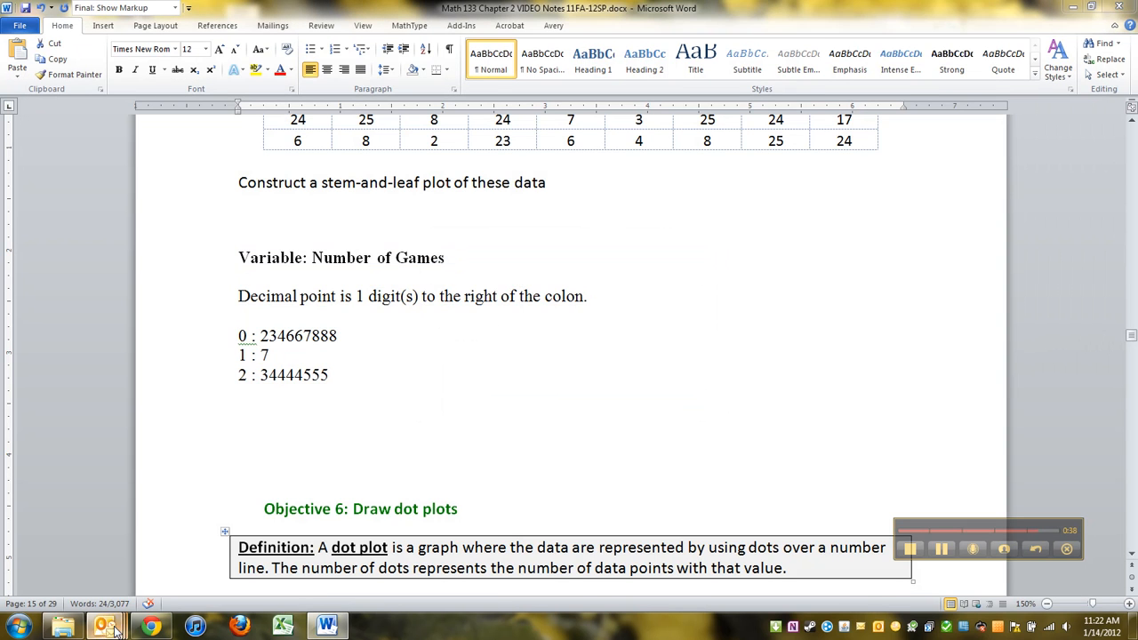
Step: Switch from the Word notes to the Outlook mail inbox
left_click(103, 626)
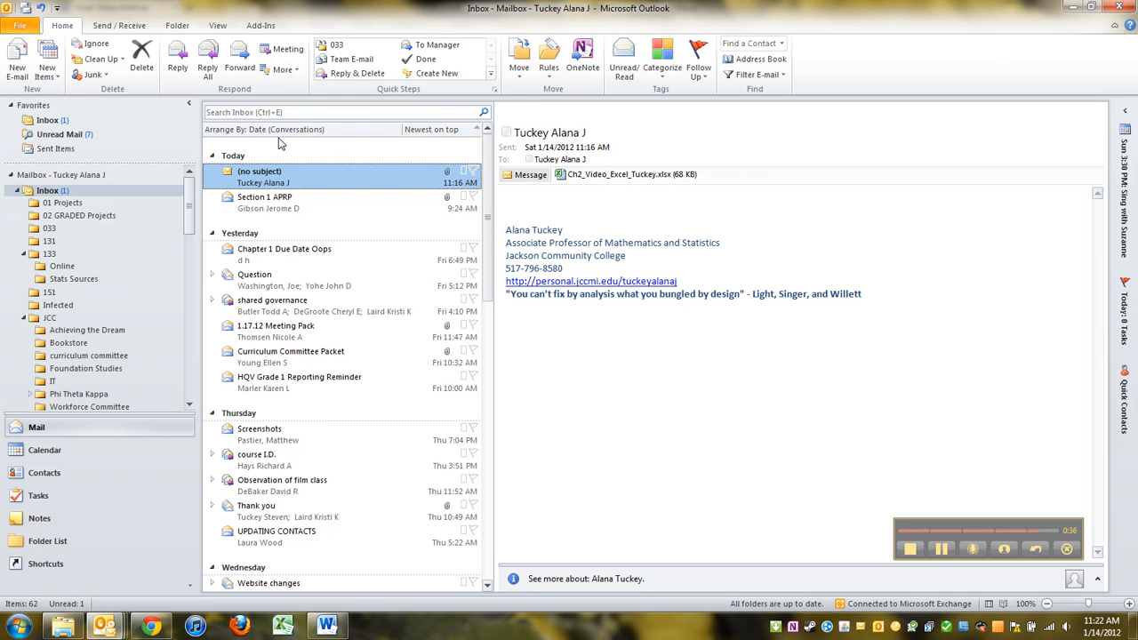
left_click(143, 61)
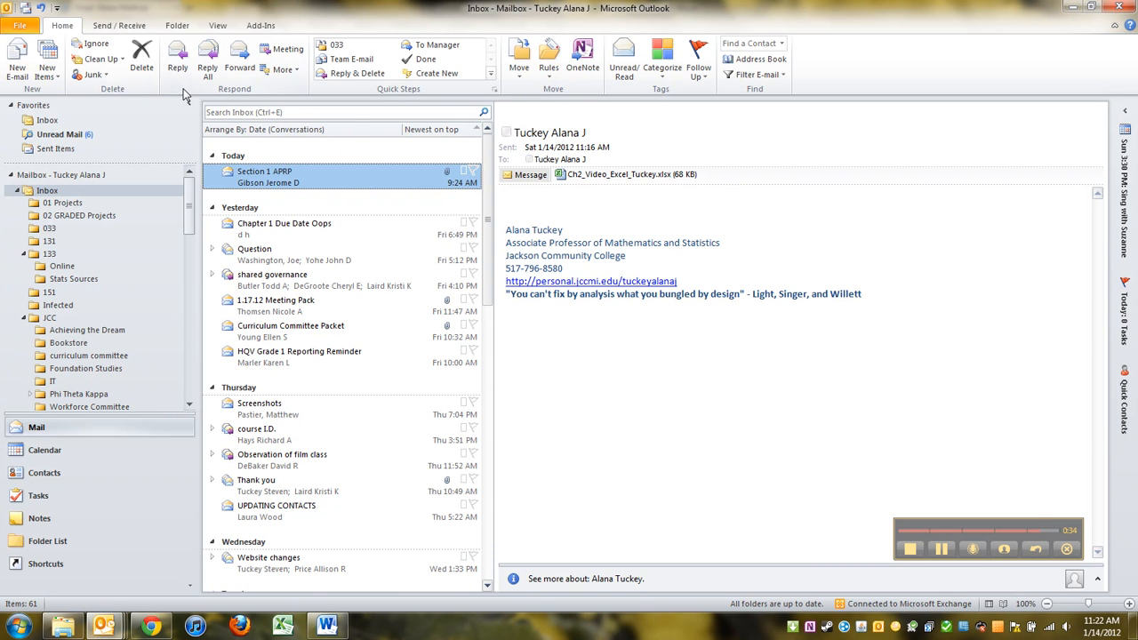
left_click(16, 57)
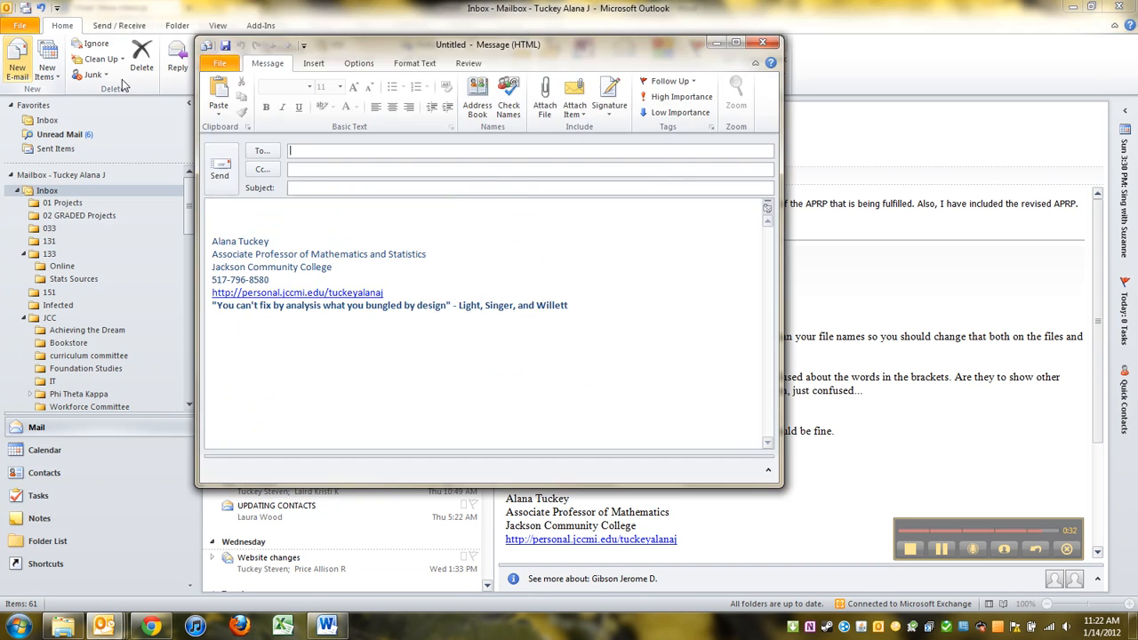
type("tuckeyal")
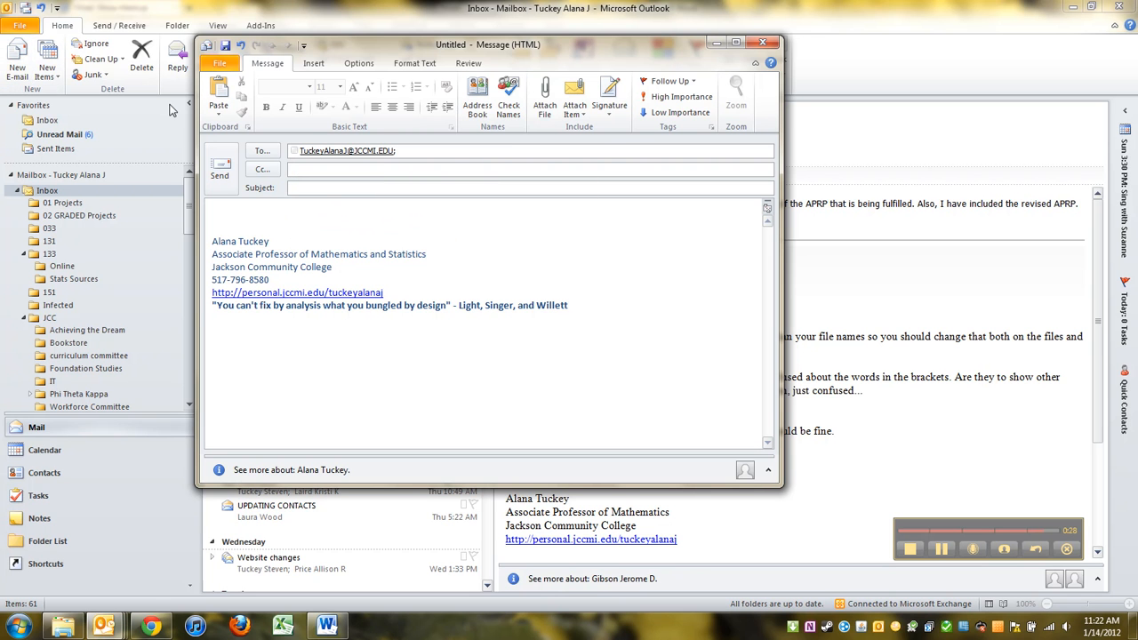
type("Chapter 2 Excel v")
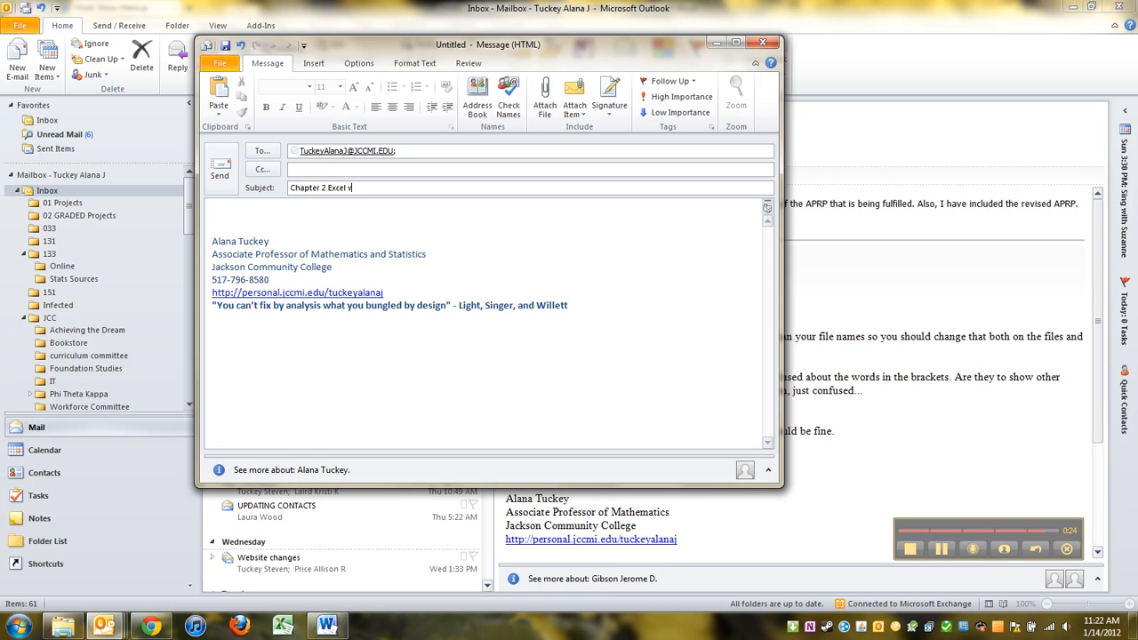
type("ideo")
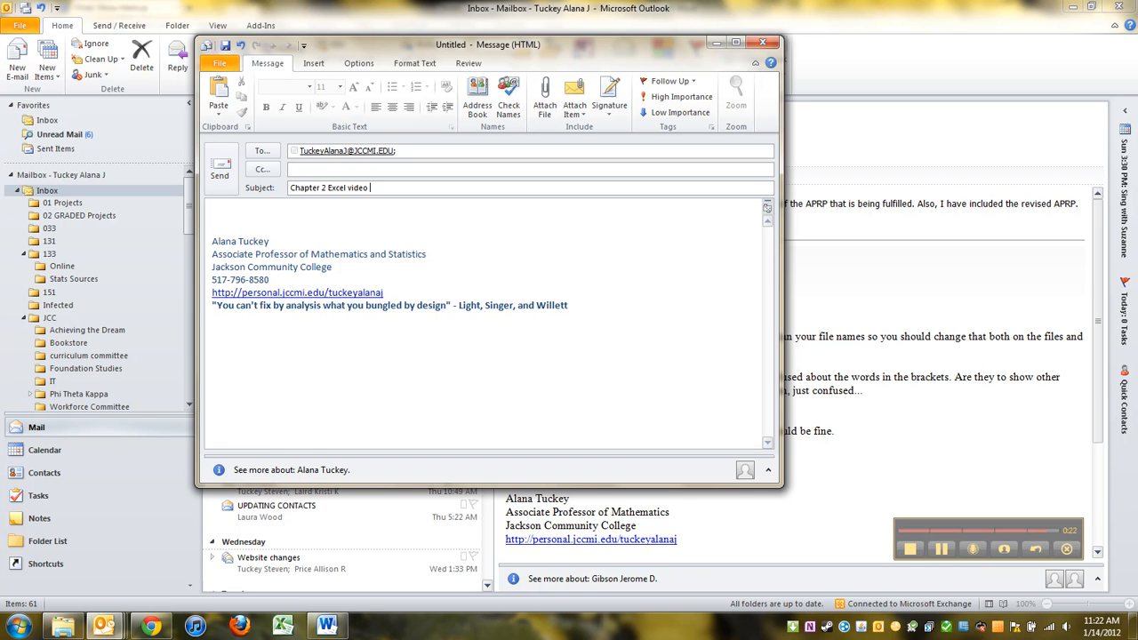
type("Spreadsheet")
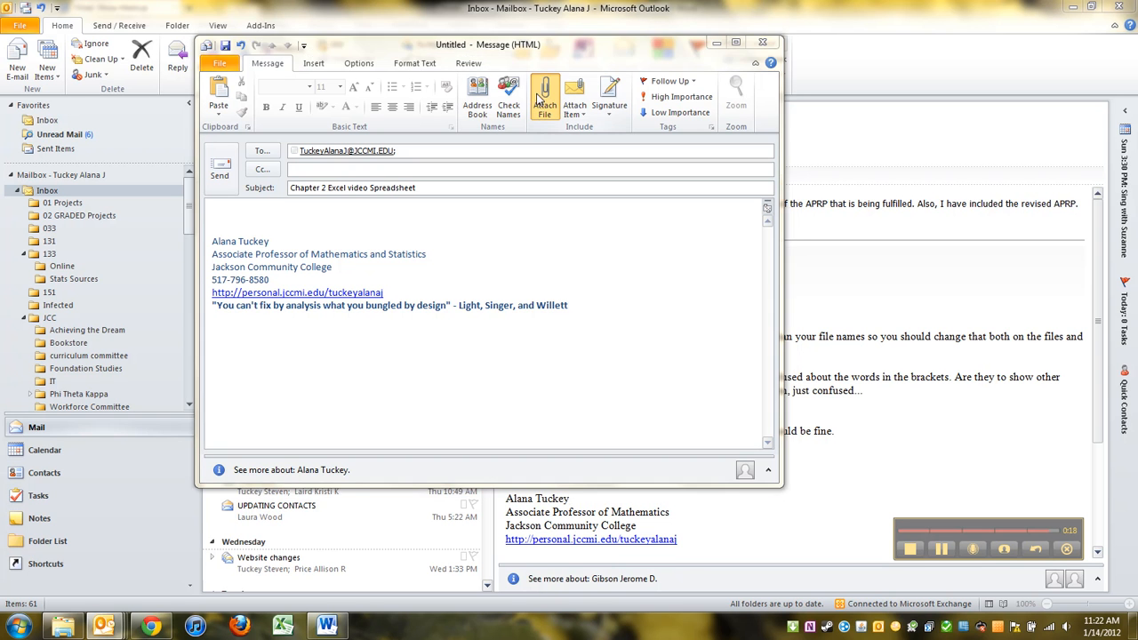
Step: Attach the chapter 2 workbook and send the message
left_click(544, 93)
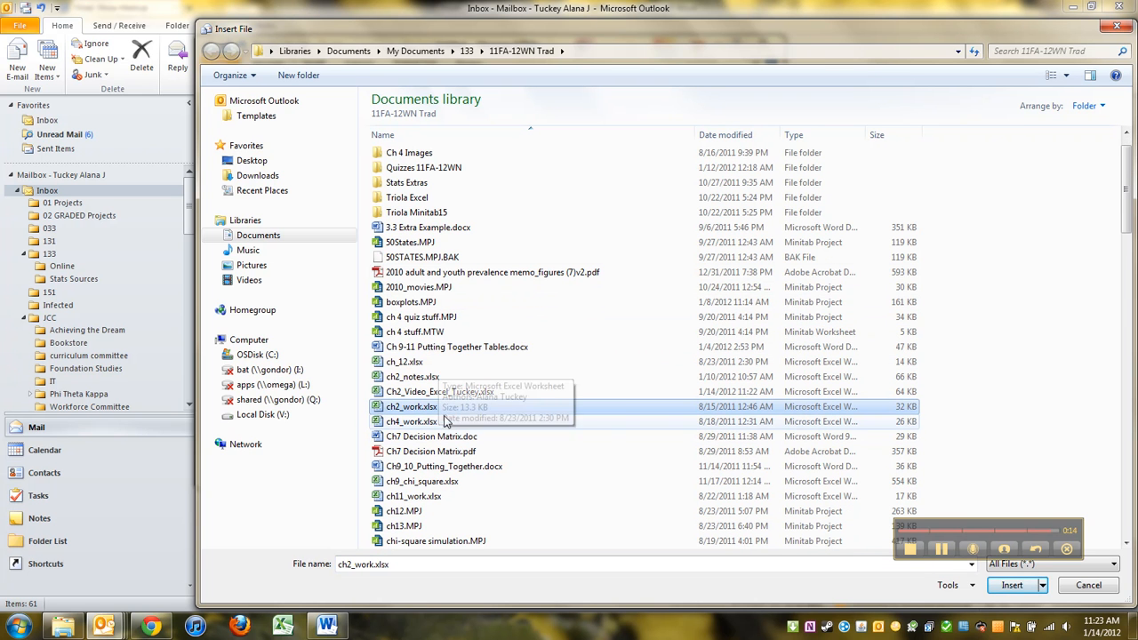
left_click(1011, 583)
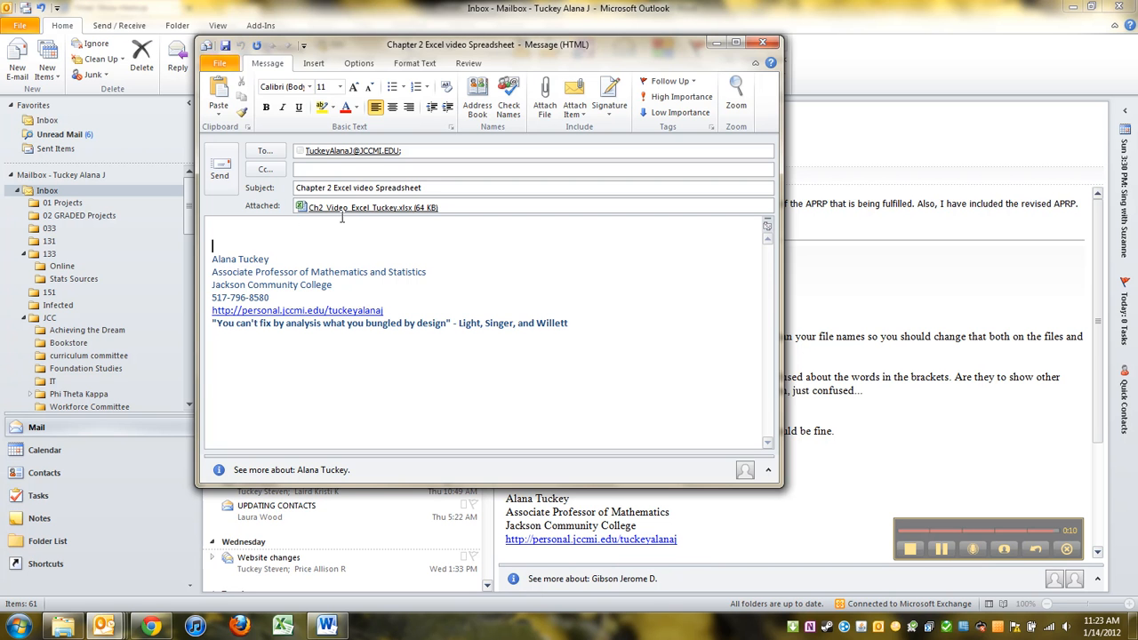
left_click(221, 168)
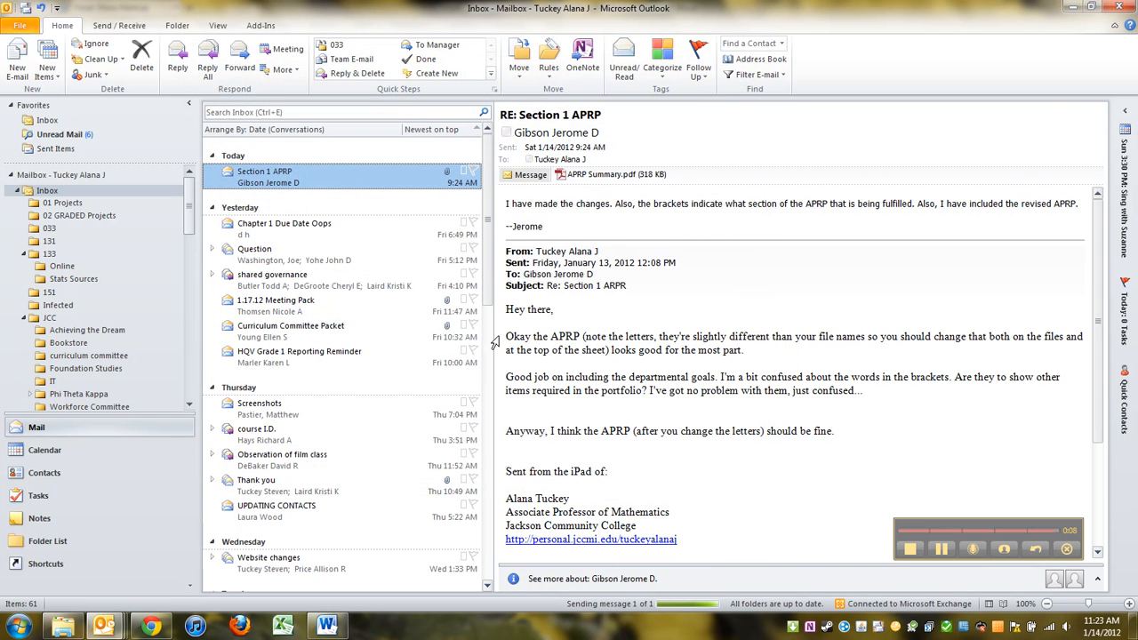